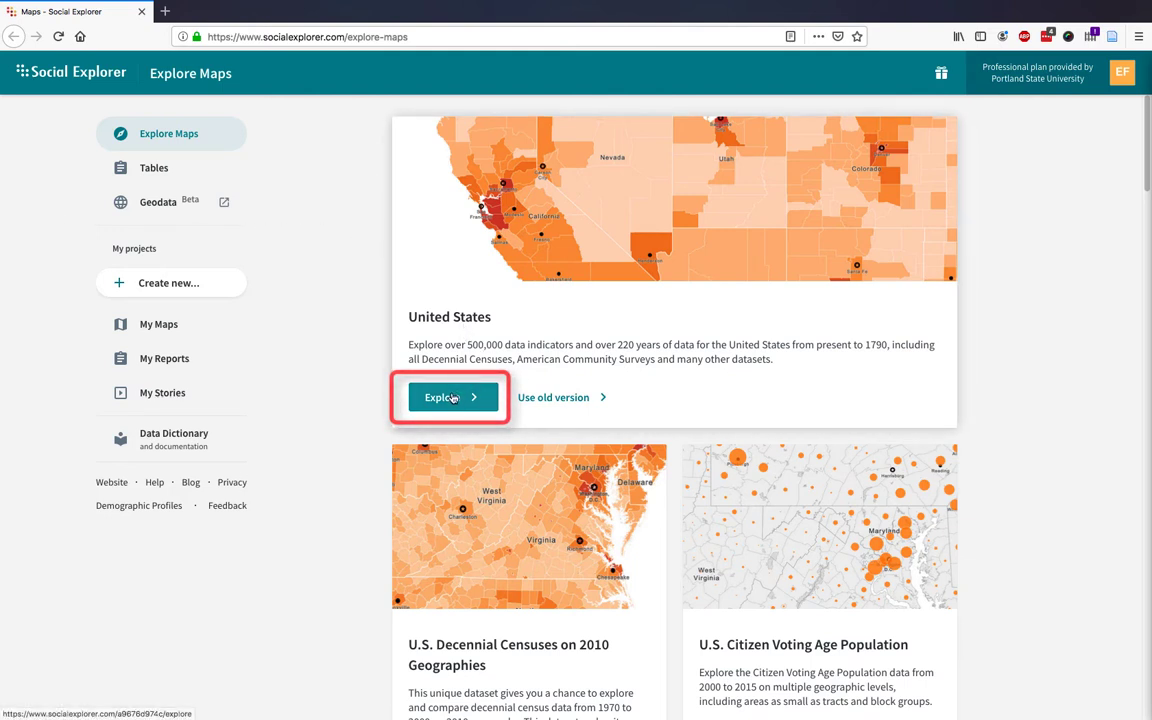
Open the United States data map and search to center it on Portland, OR
{"action": "left_click", "coordinate": [446, 397]}
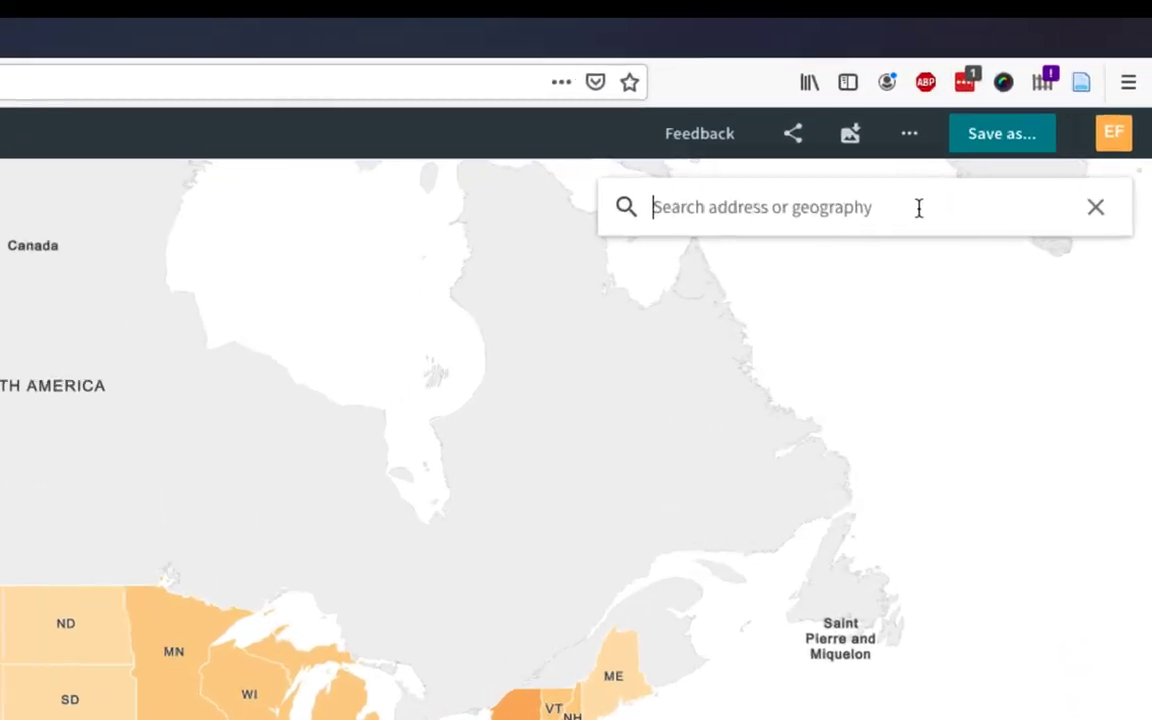
{"action": "type", "text": "portland, o"}
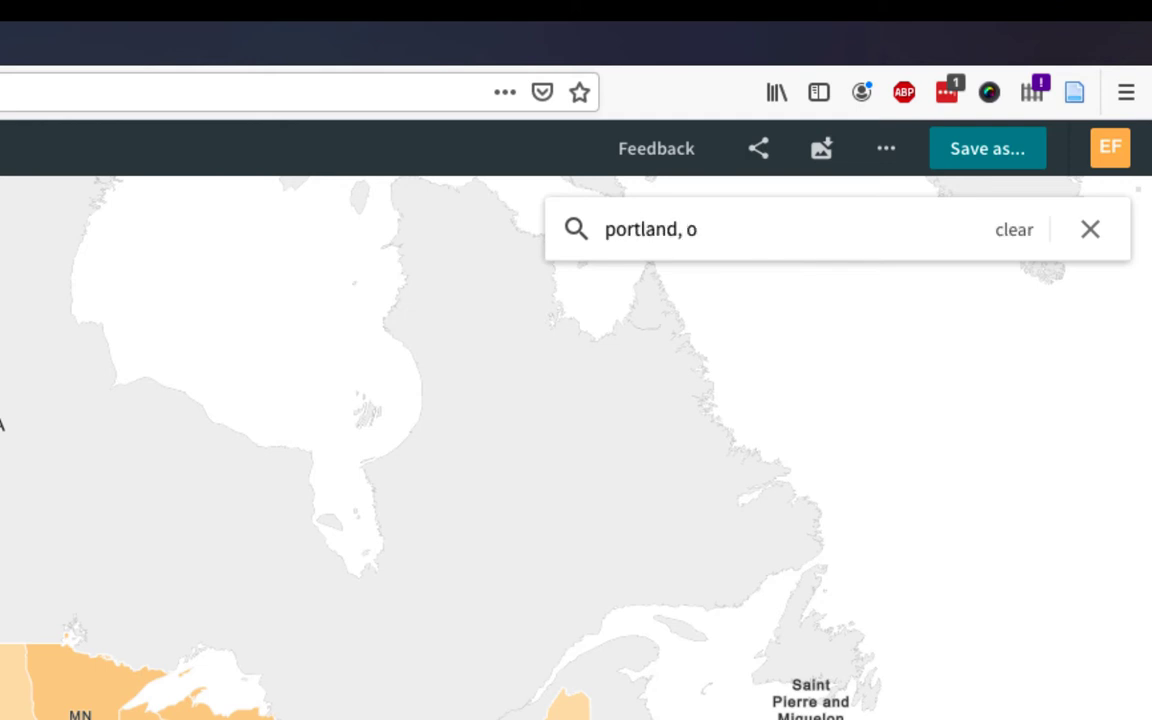
{"action": "type", "text": "r"}
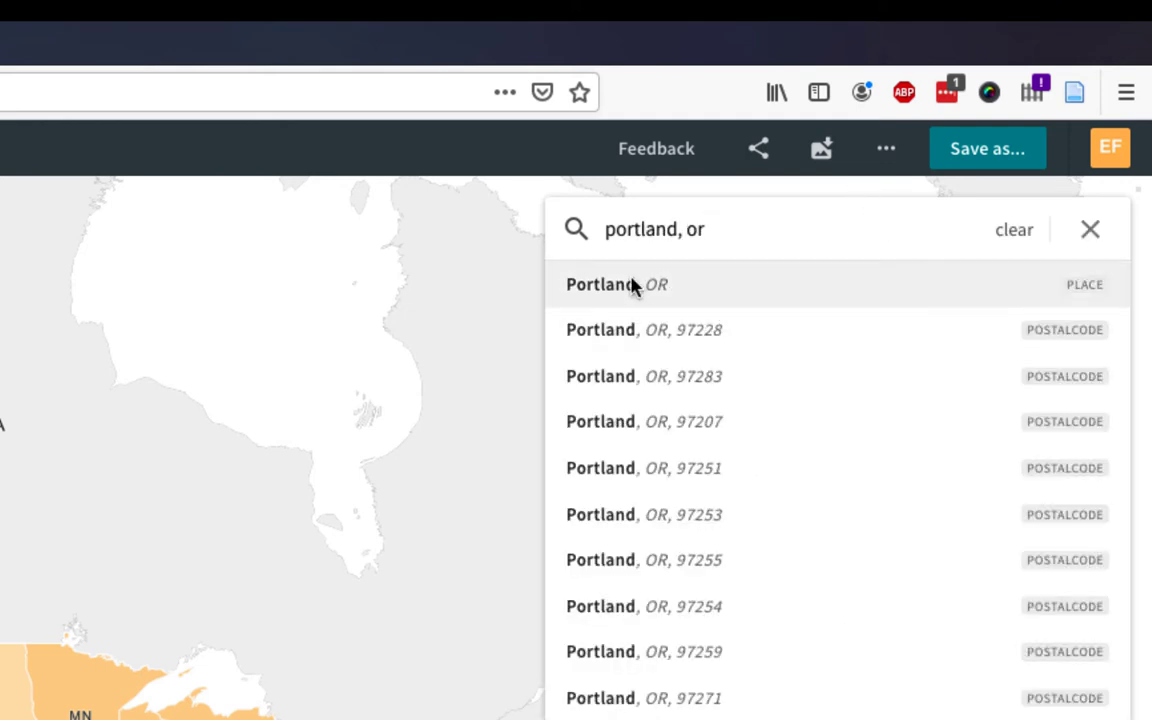
{"action": "left_click", "coordinate": [616, 284]}
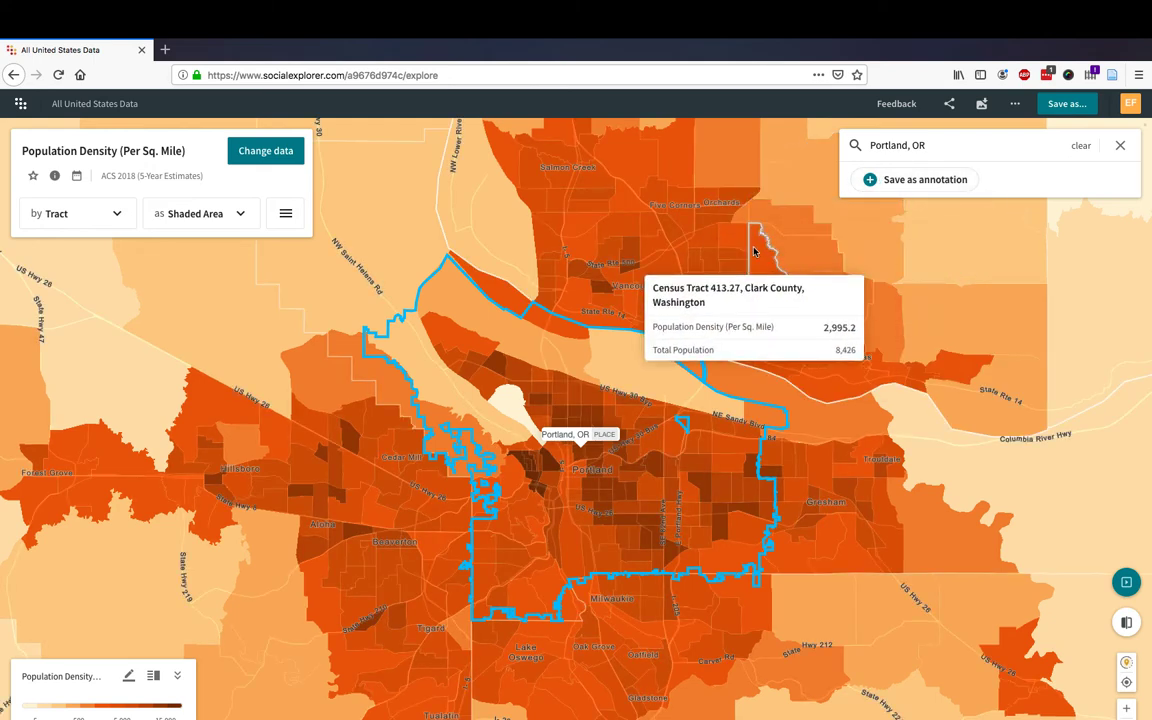
{"action": "mouse_move", "coordinate": [735, 245]}
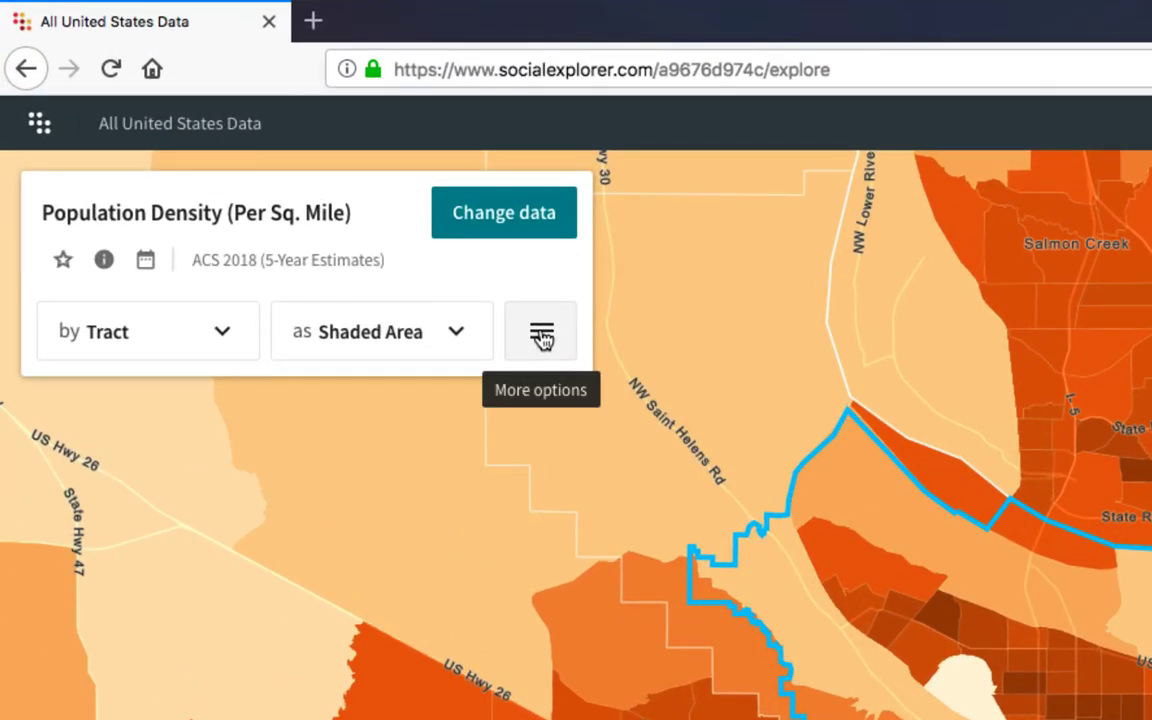
Choose Create report from the map's More options menu to start an ACS 2018 housing report
{"action": "left_click", "coordinate": [540, 331]}
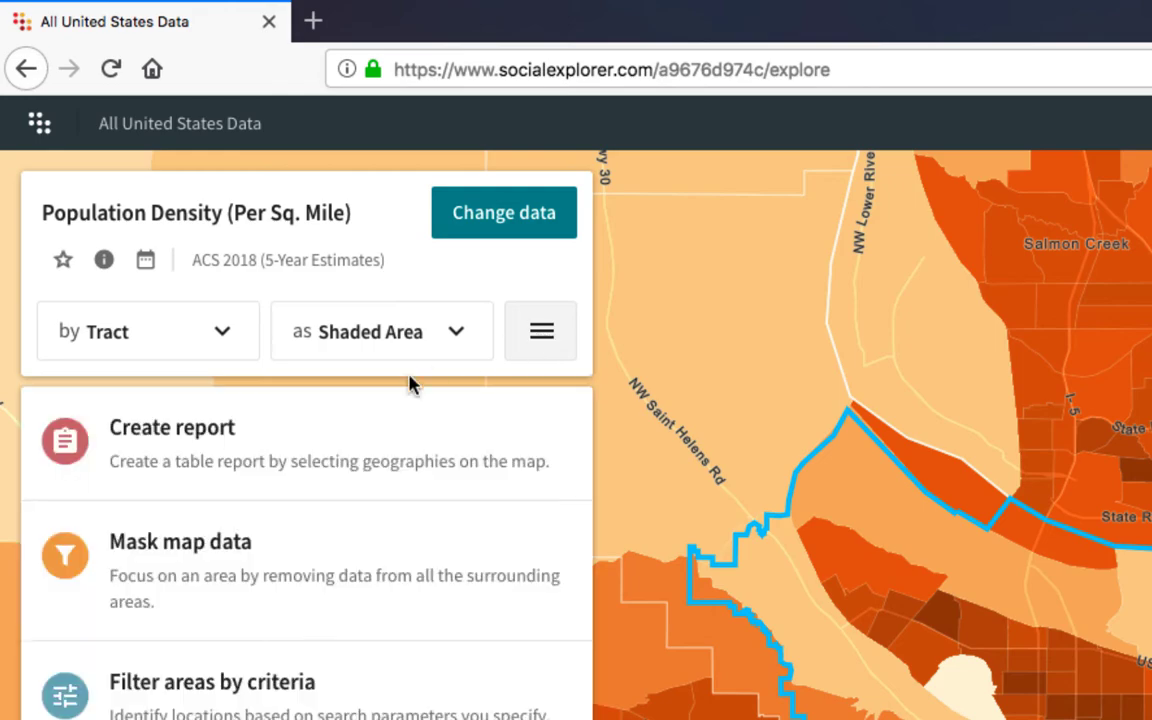
{"action": "left_click", "coordinate": [172, 427]}
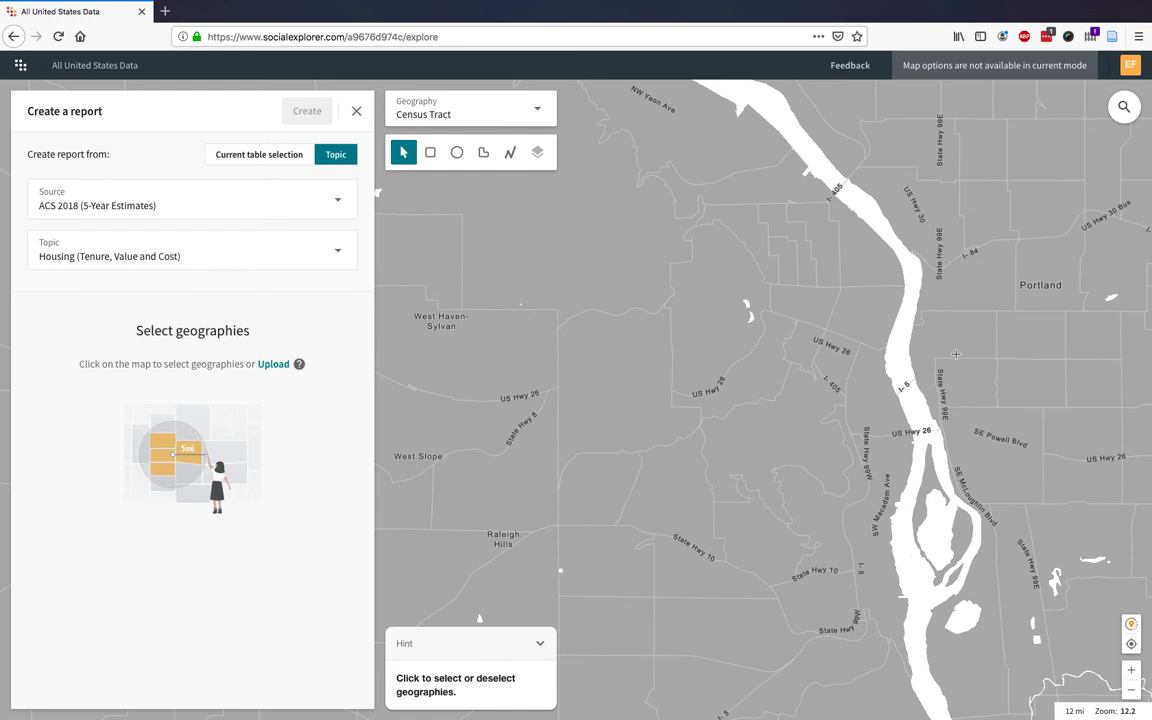
{"action": "mouse_move", "coordinate": [749, 239]}
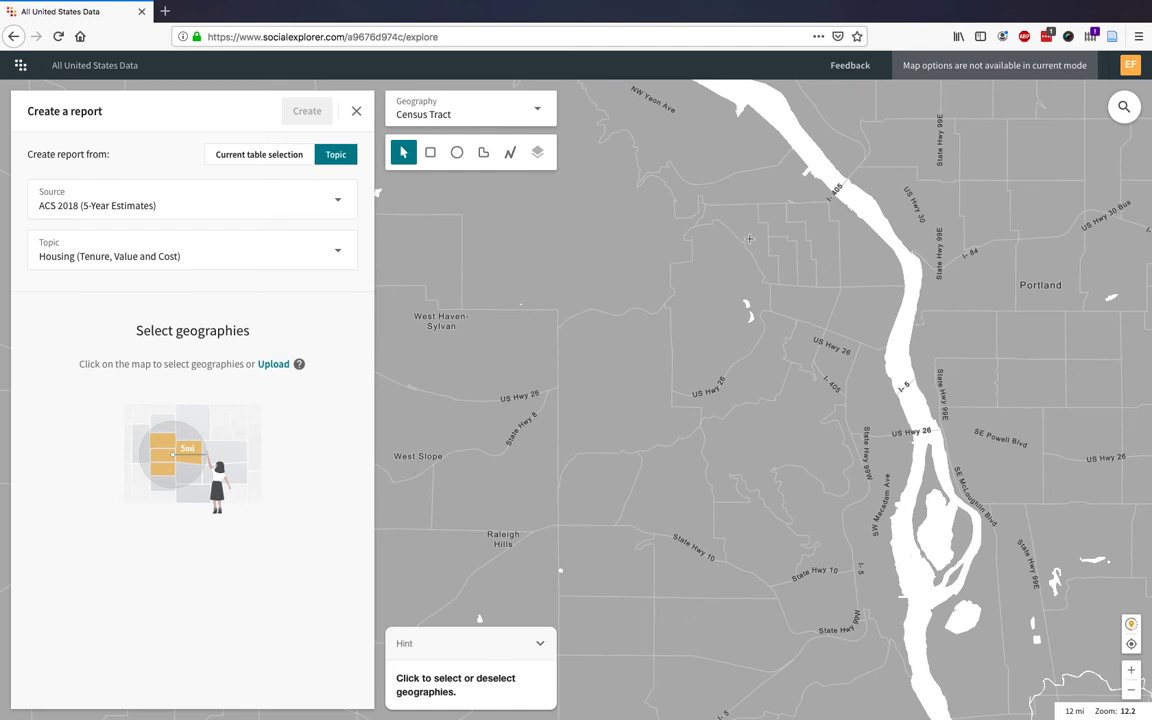
Select downtown Portland census tracts from tract 47 onward along the river and create the report
{"action": "left_click", "coordinate": [735, 235]}
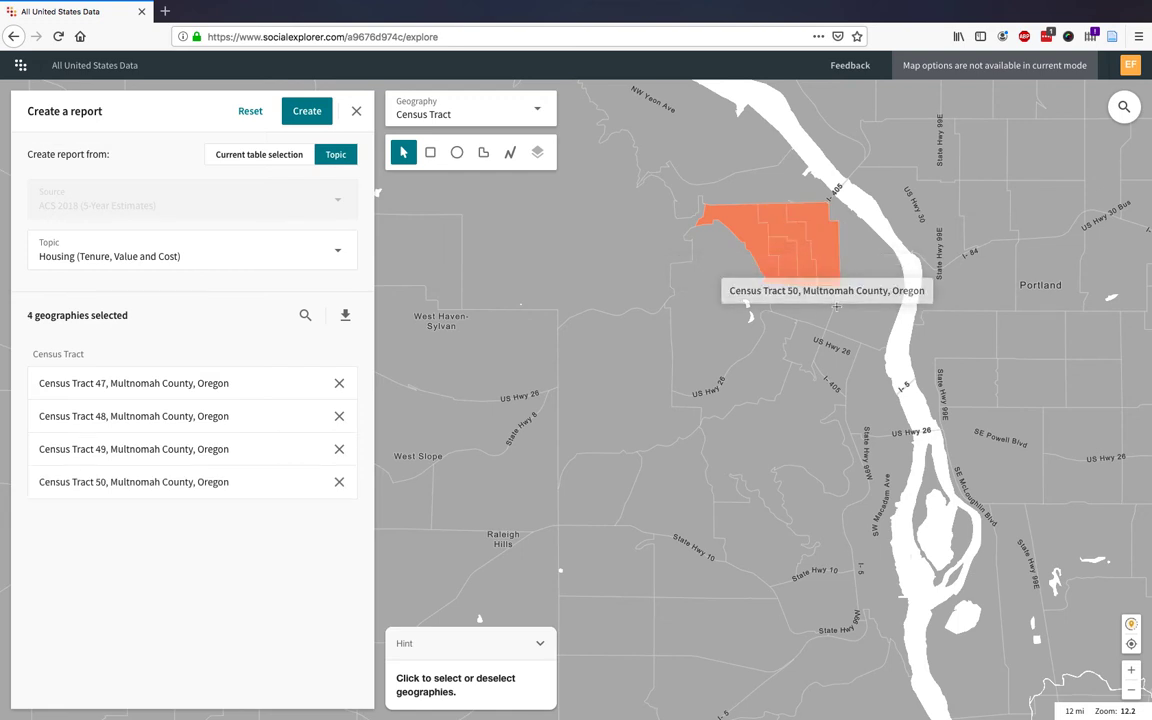
{"action": "left_click", "coordinate": [855, 262]}
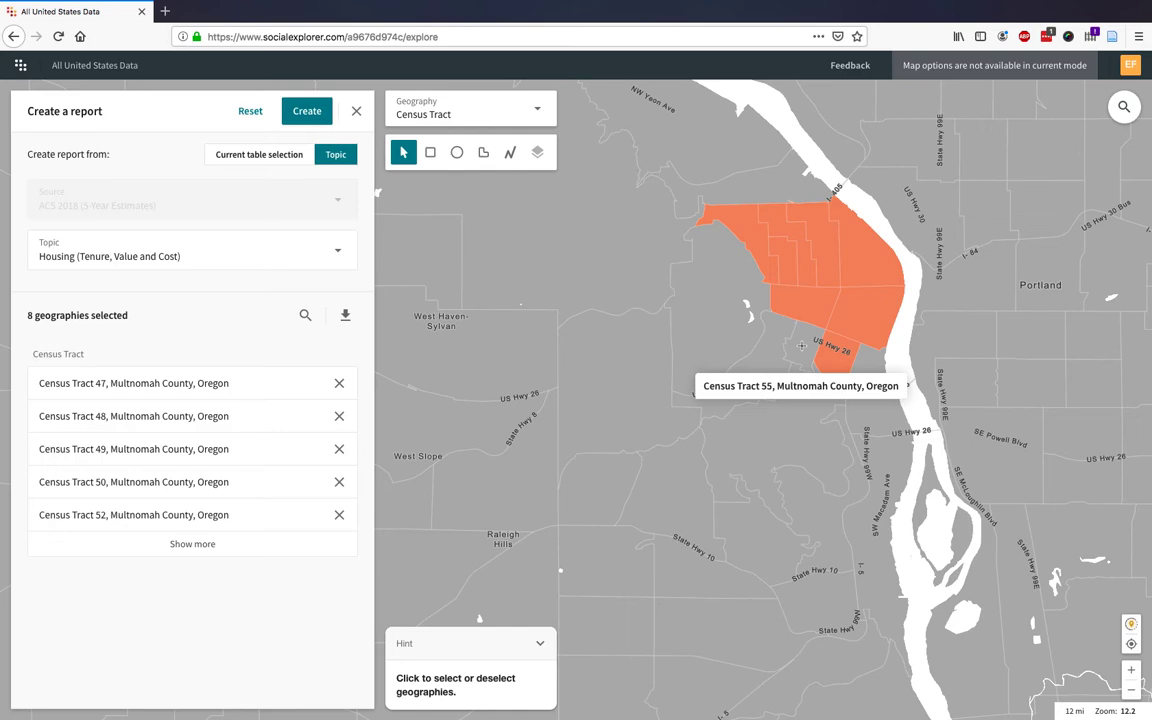
{"action": "left_click", "coordinate": [890, 288]}
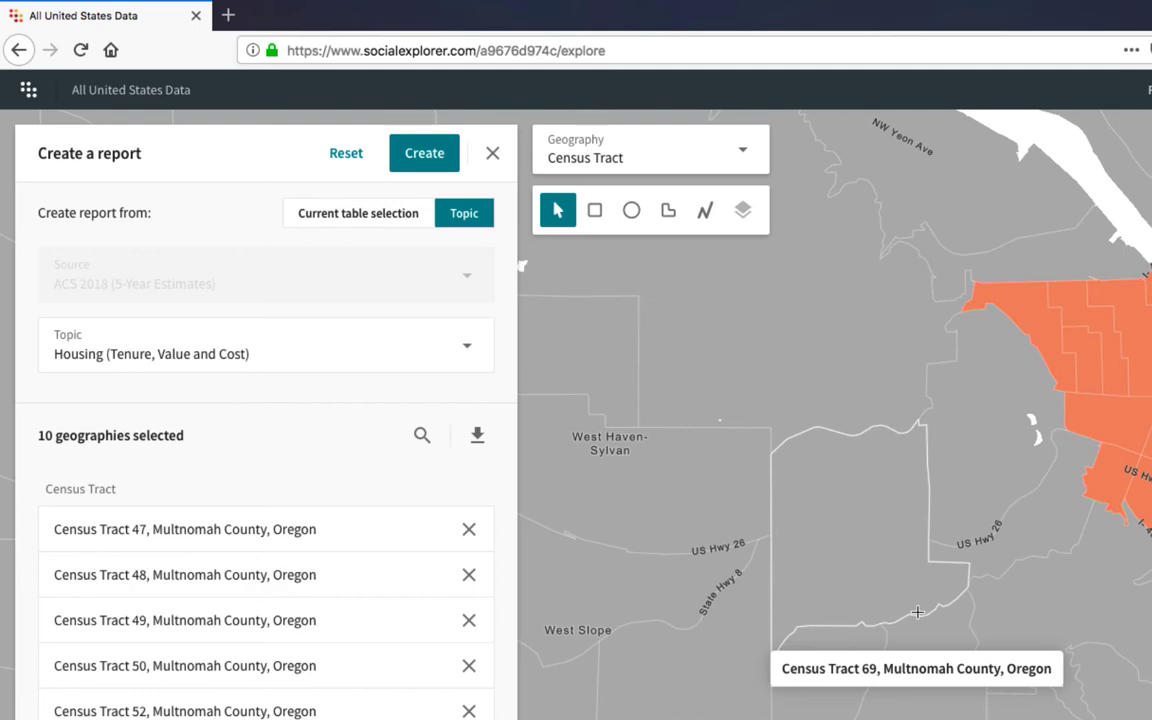
{"action": "left_click", "coordinate": [424, 153]}
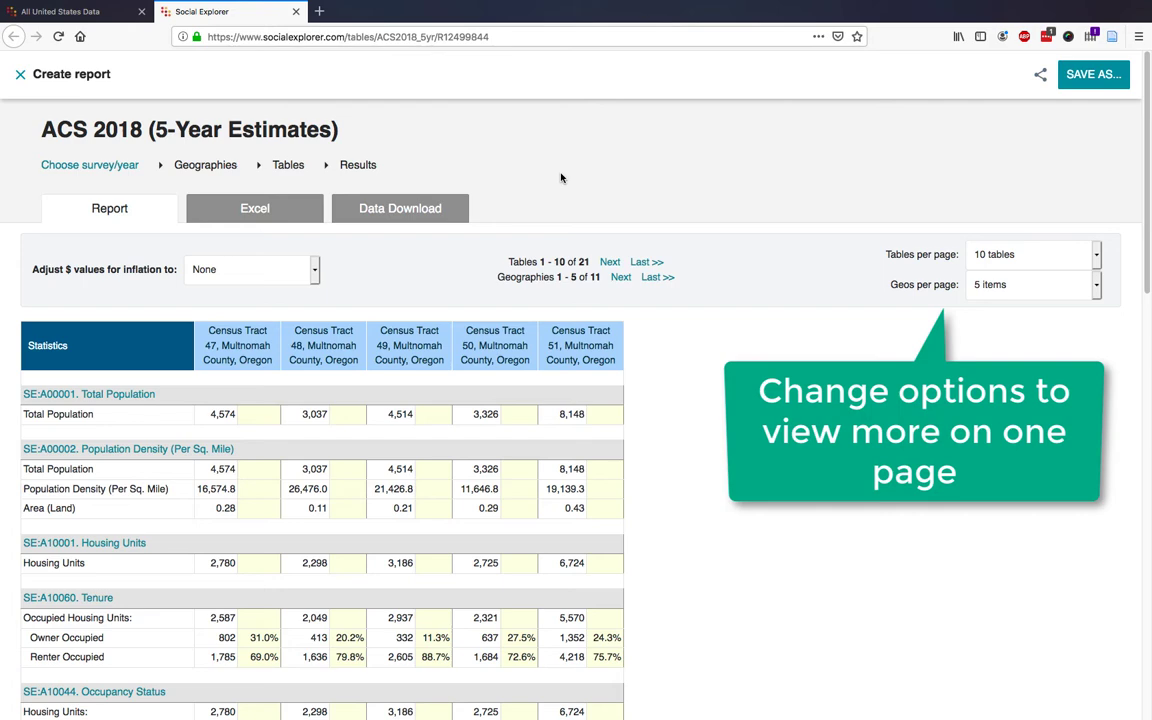
Scroll through the Multnomah County housing report tables, then show the Excel download options
{"action": "scroll", "scroll_direction": "down", "scroll_amount": 3}
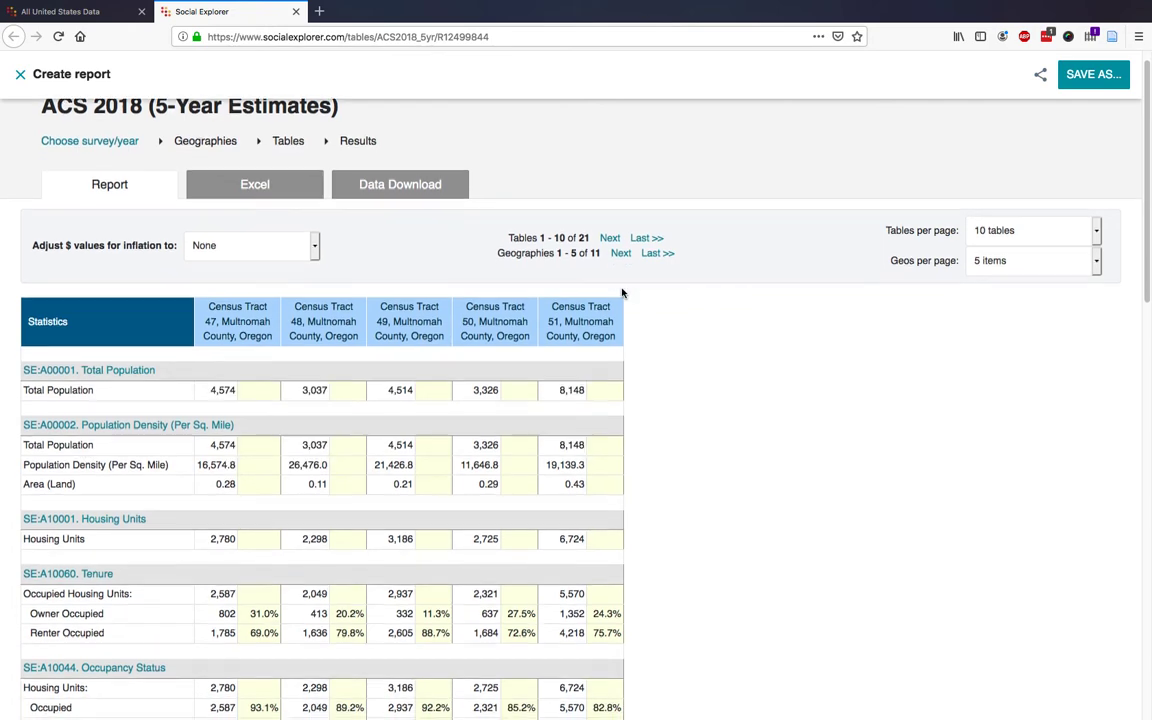
{"action": "scroll", "scroll_direction": "down", "scroll_amount": 3}
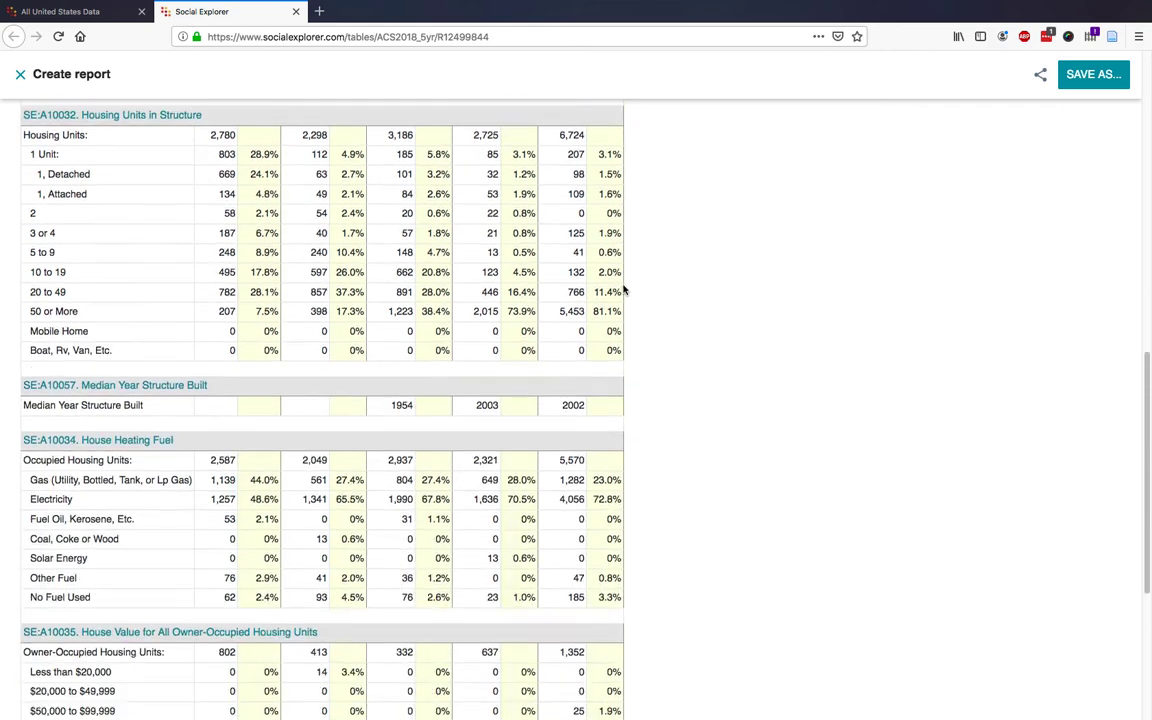
{"action": "scroll", "scroll_direction": "down", "scroll_amount": 3}
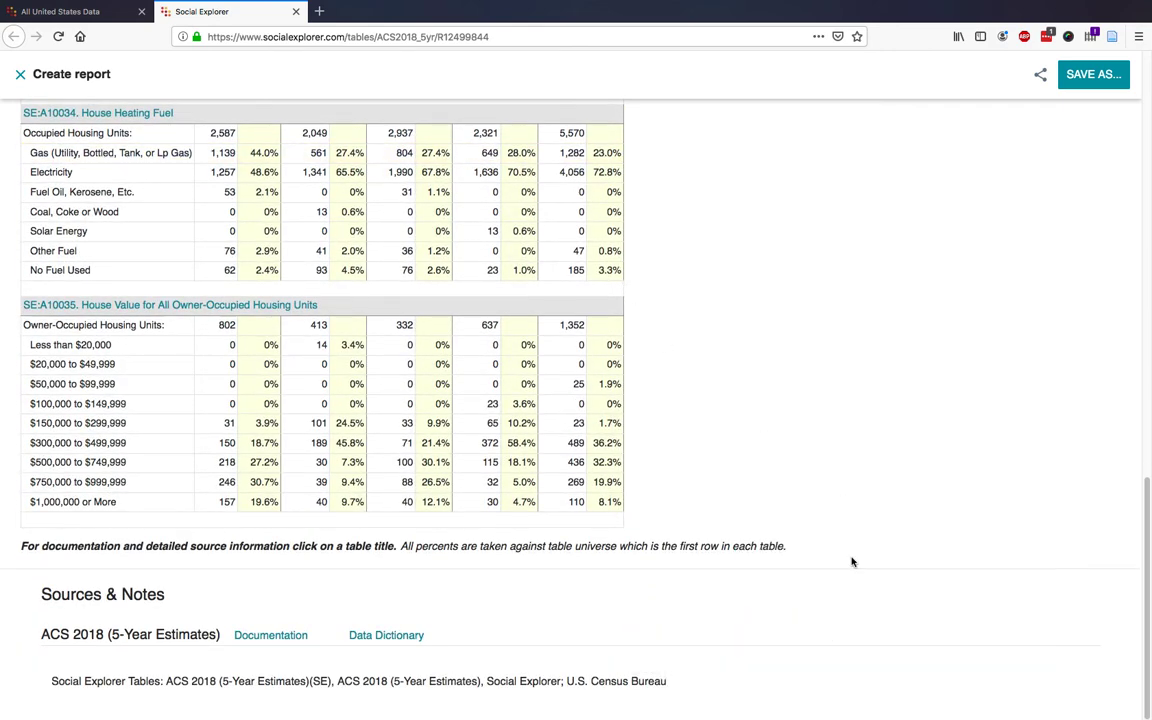
{"action": "scroll", "scroll_direction": "up", "scroll_amount": 3}
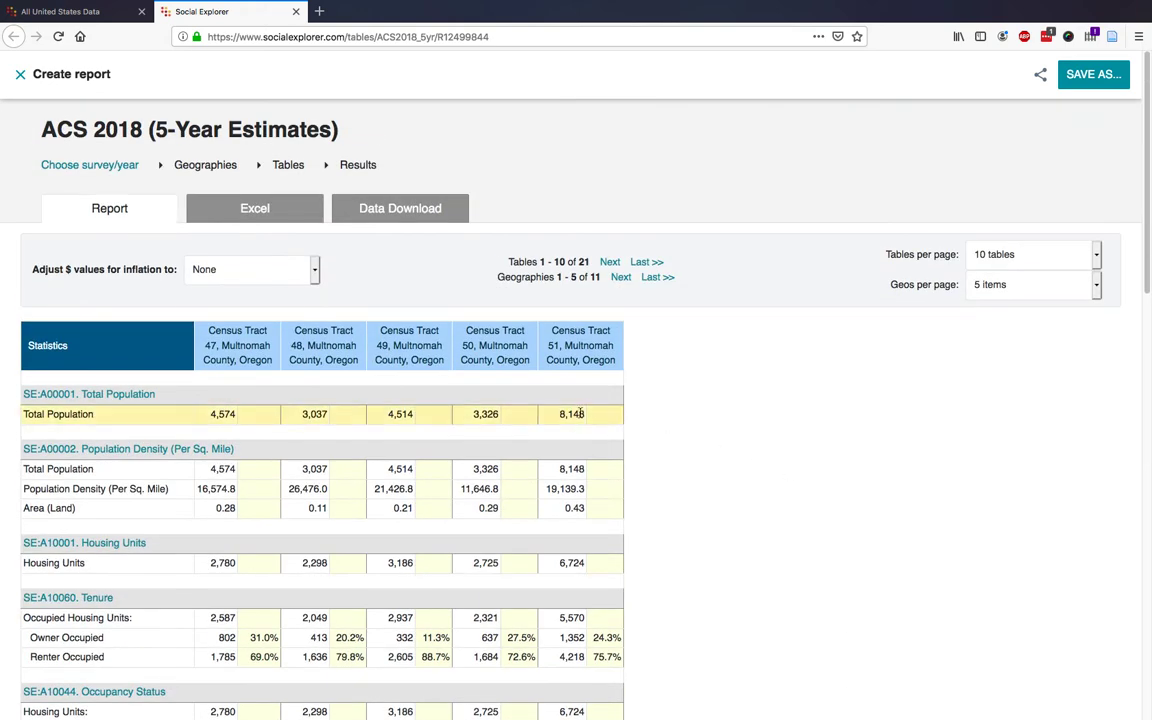
{"action": "left_click", "coordinate": [254, 208]}
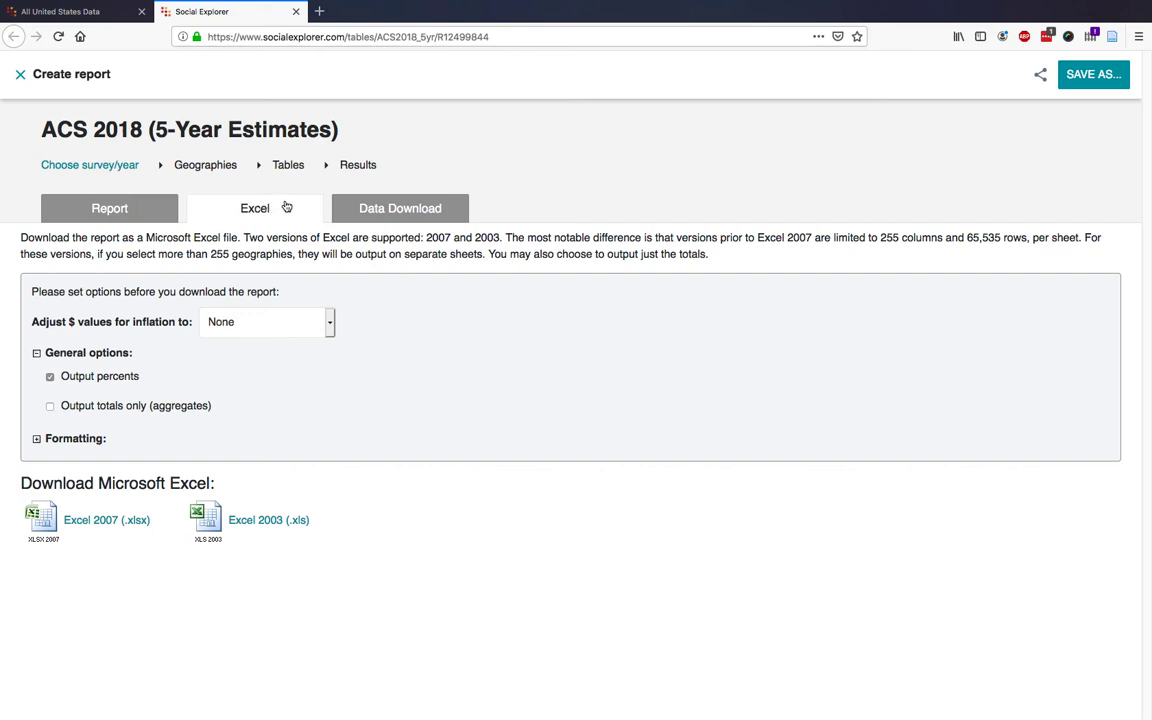
Show the Data Download page with the census tract CSV and import program links
{"action": "left_click", "coordinate": [399, 208]}
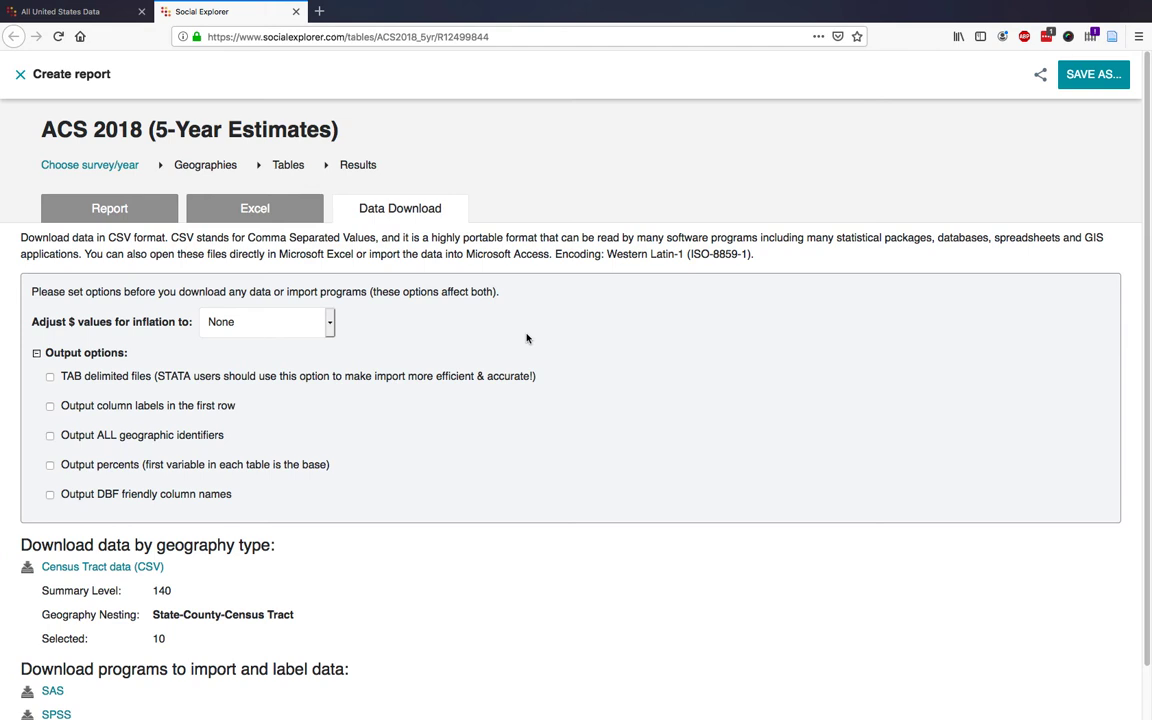
{"action": "scroll", "scroll_direction": "down", "scroll_amount": 3}
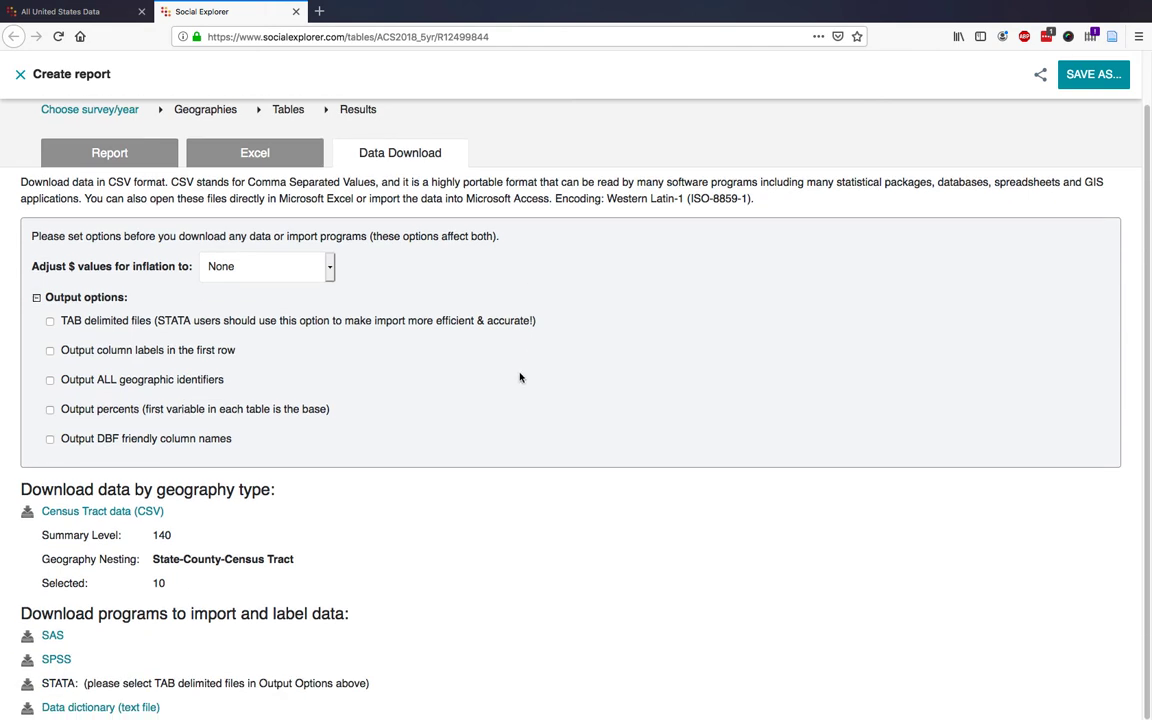
{"action": "mouse_move", "coordinate": [462, 480]}
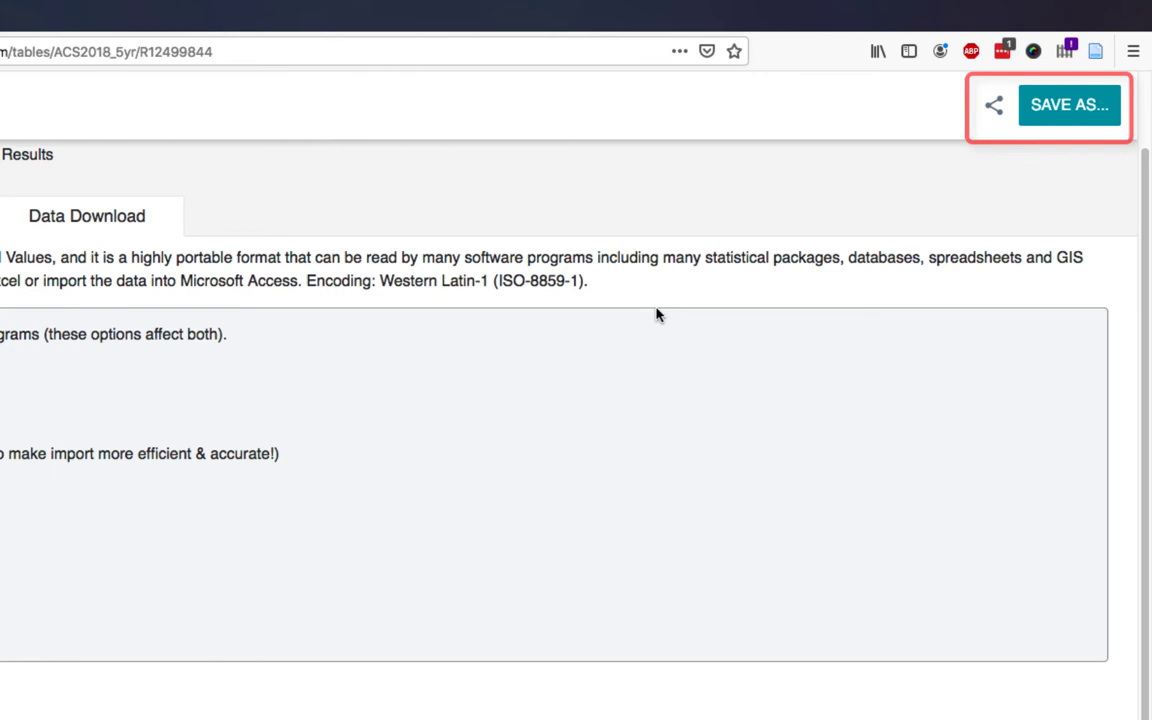
{"action": "mouse_move", "coordinate": [915, 151]}
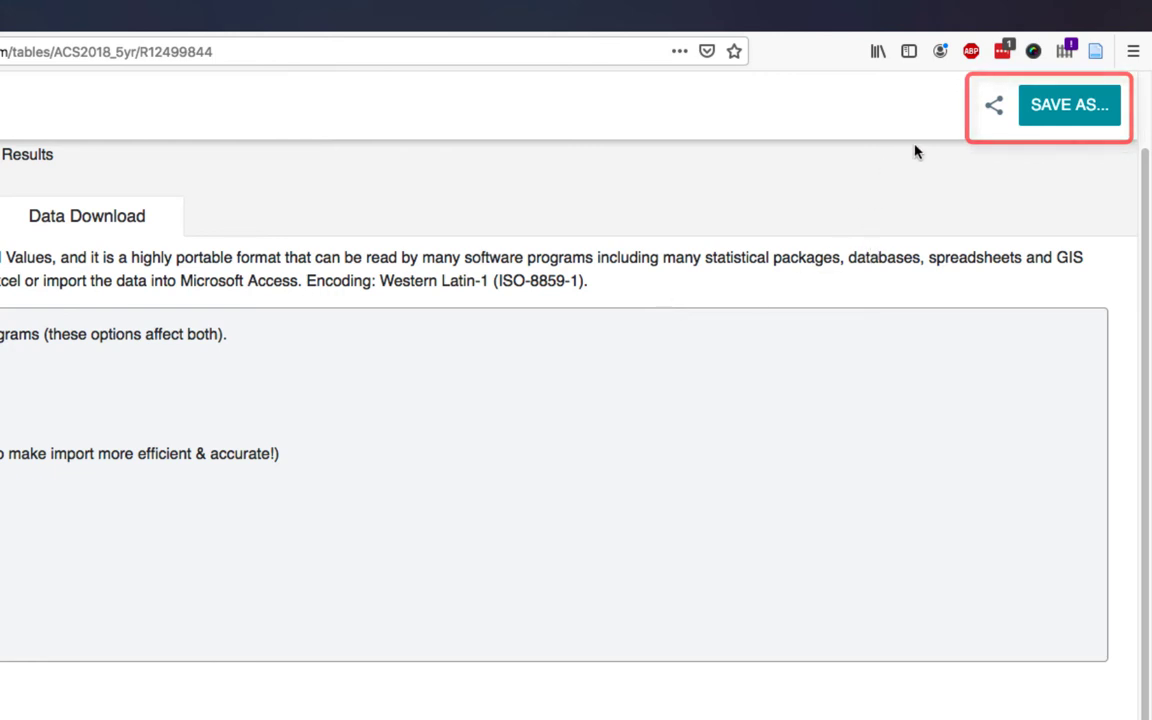
Save the report with the title 'Housing Report'
{"action": "left_click", "coordinate": [1069, 104]}
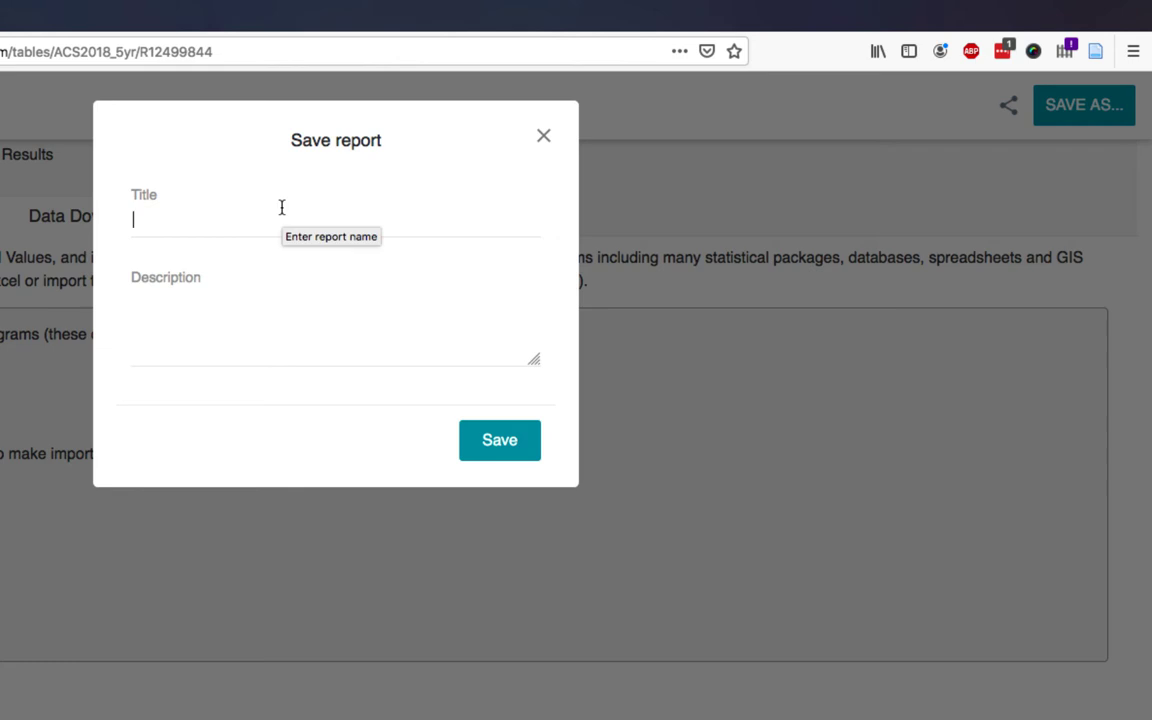
{"action": "type", "text": "Housing Report"}
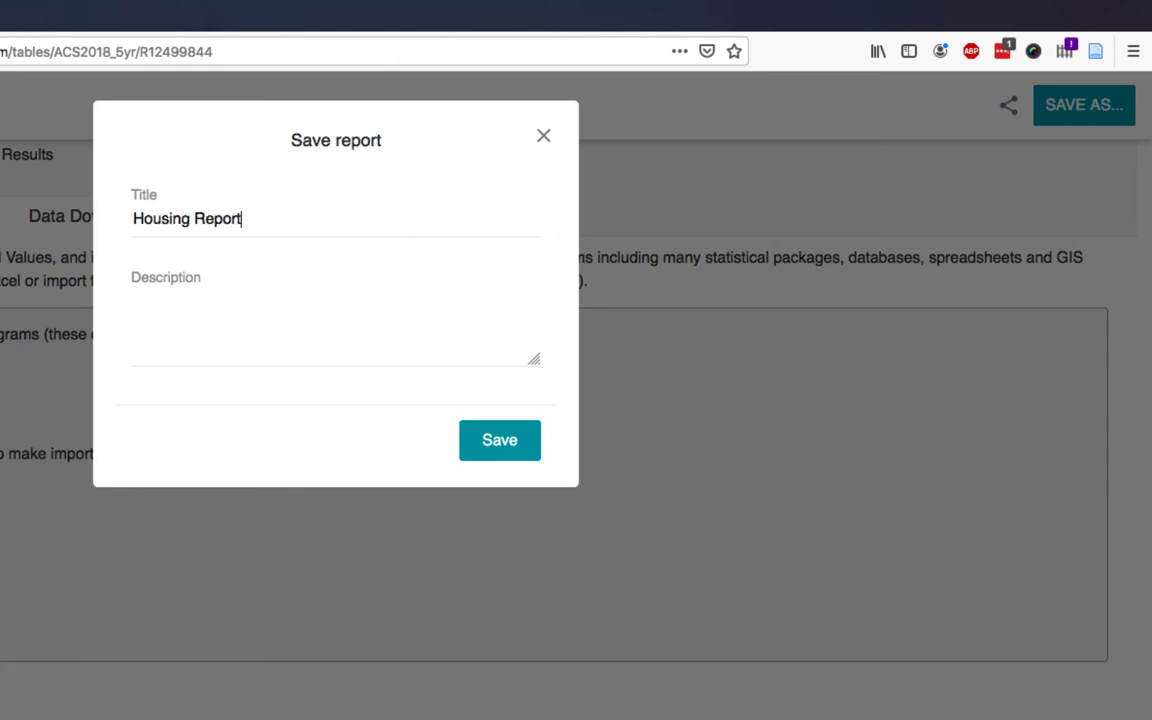
{"action": "left_click", "coordinate": [499, 440]}
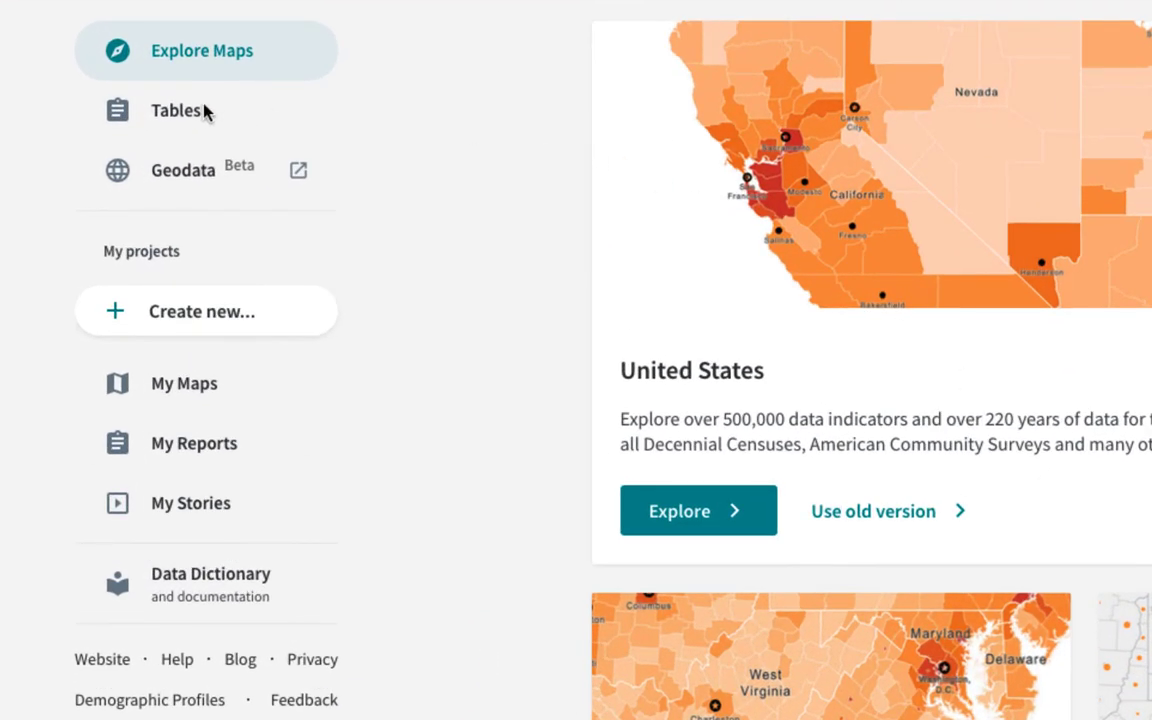
{"action": "mouse_move", "coordinate": [176, 110]}
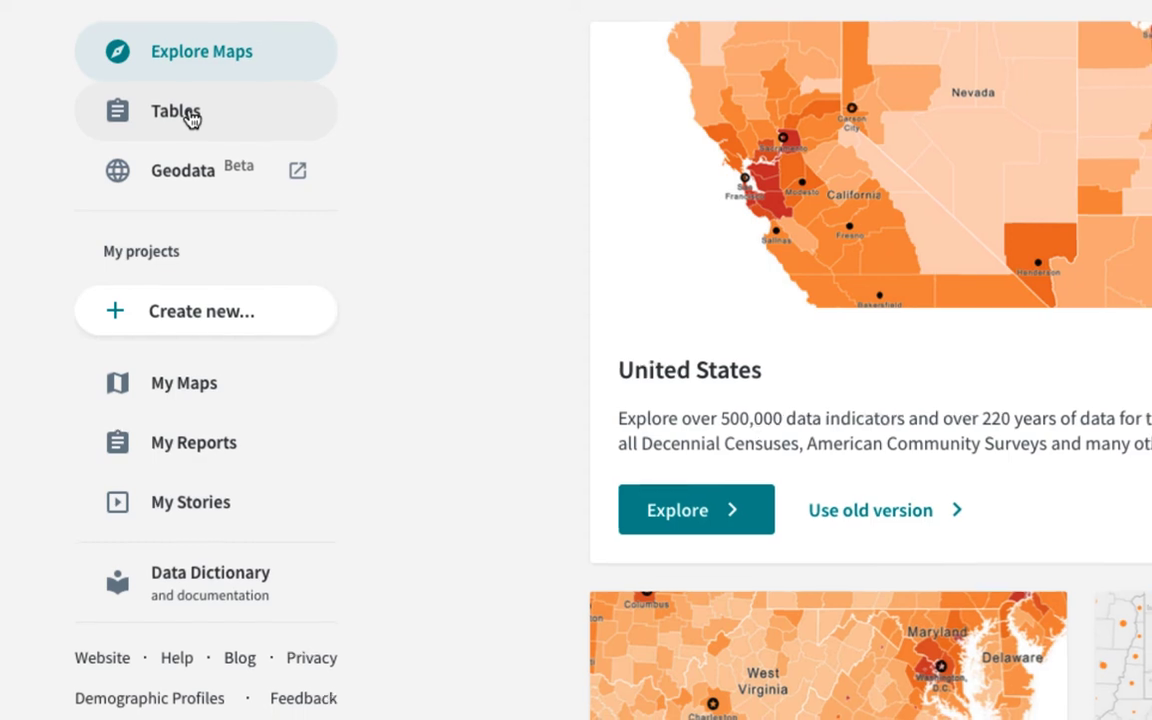
Begin a Tables report on ACS 2014–2018 (5-Year Estimates)
{"action": "left_click", "coordinate": [176, 111]}
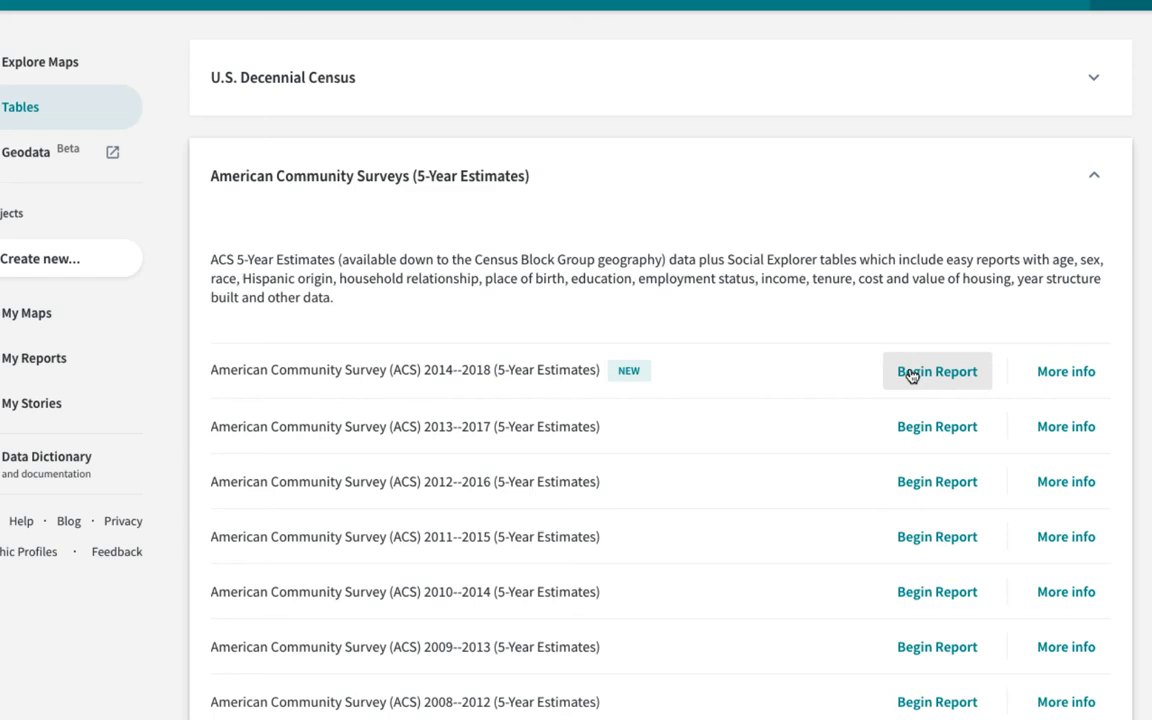
{"action": "left_click", "coordinate": [936, 371]}
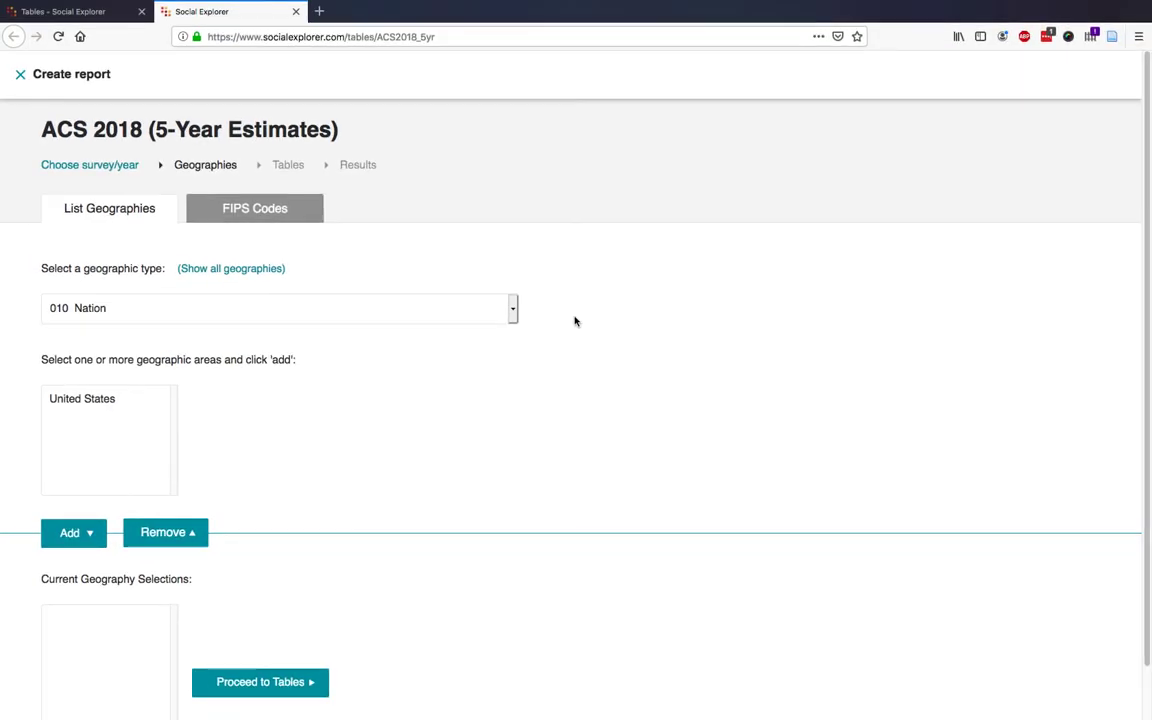
{"action": "mouse_move", "coordinate": [493, 314]}
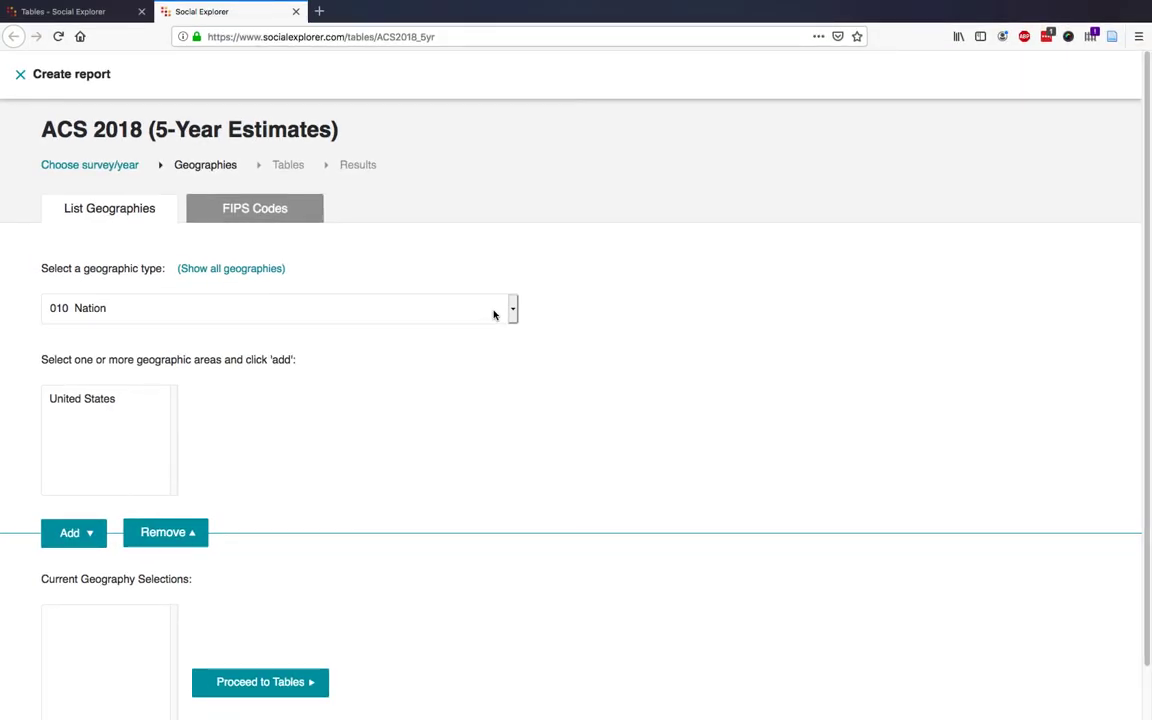
Set the geography type to 140 Census Tract in Multnomah County, Oregon
{"action": "left_click", "coordinate": [511, 308]}
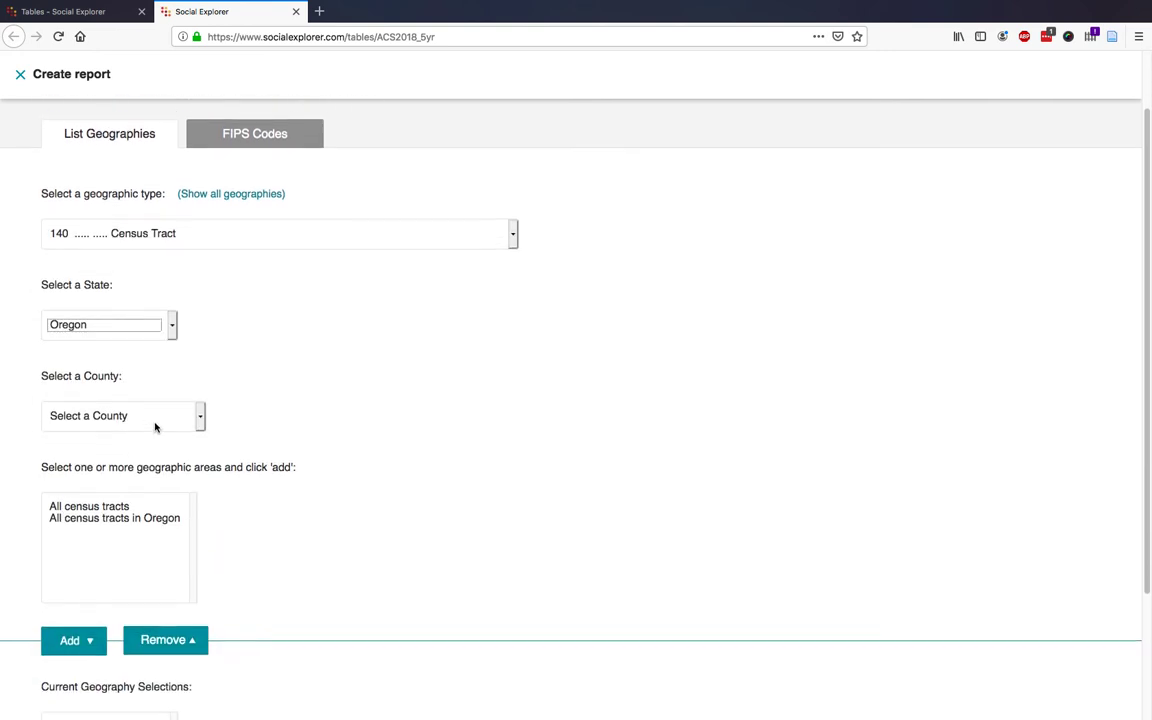
{"action": "left_click", "coordinate": [123, 415]}
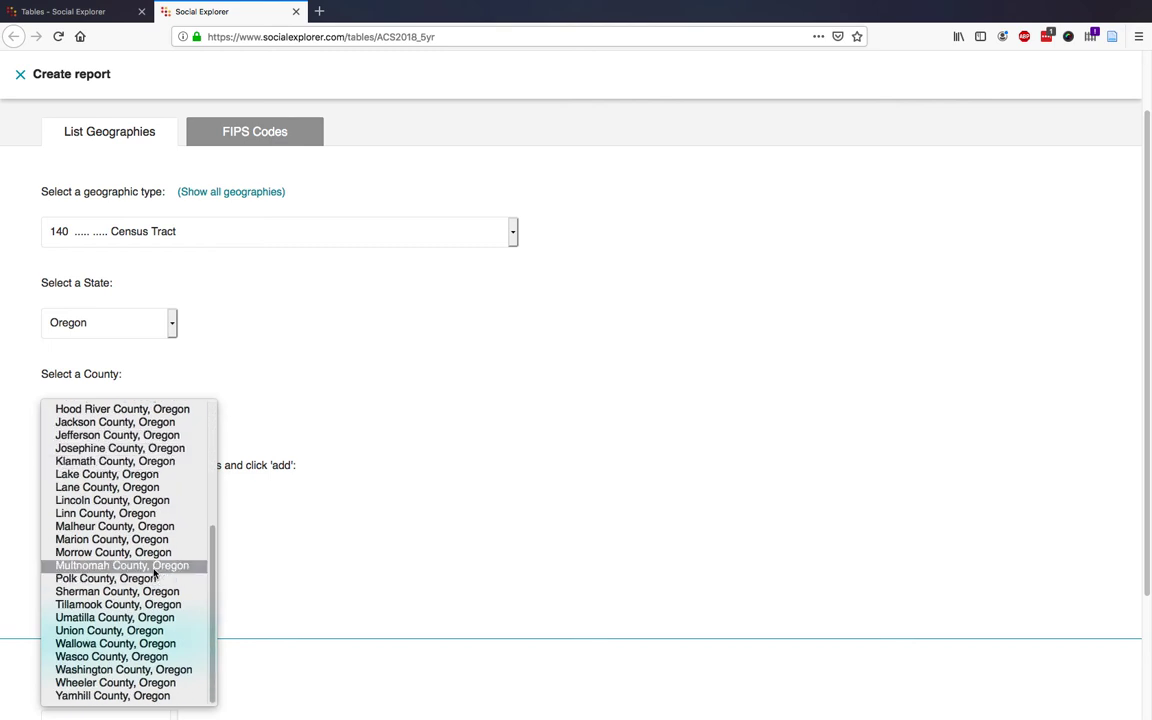
{"action": "left_click", "coordinate": [122, 565]}
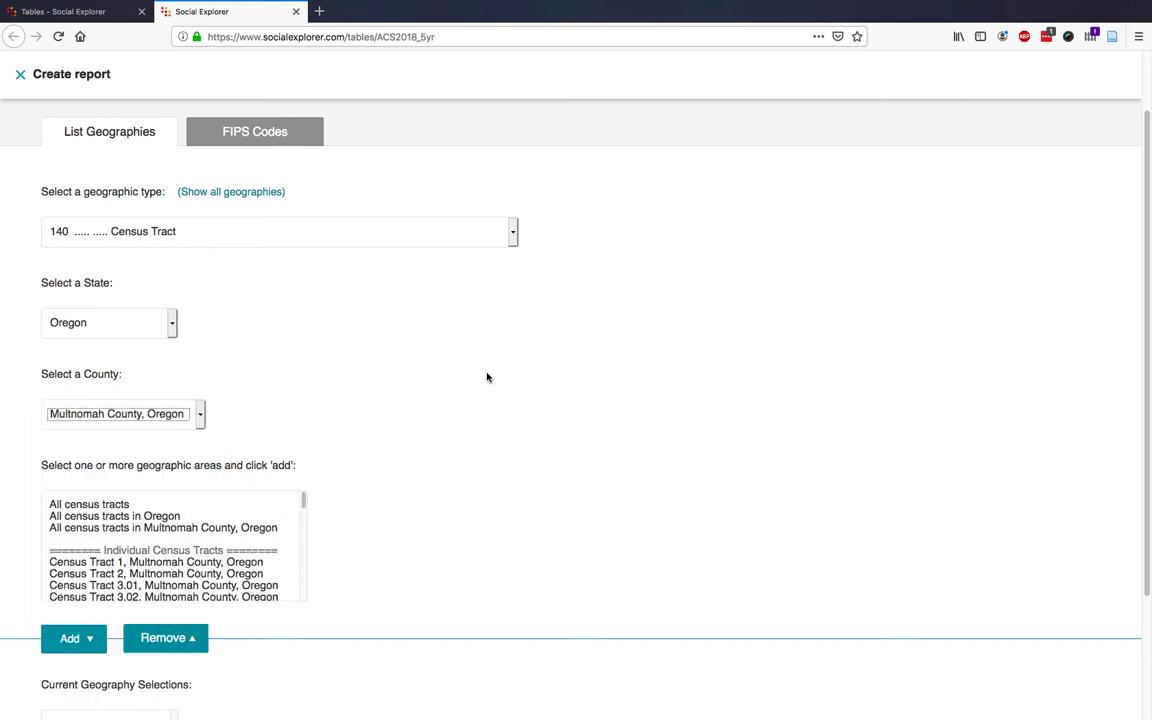
{"action": "mouse_move", "coordinate": [483, 386]}
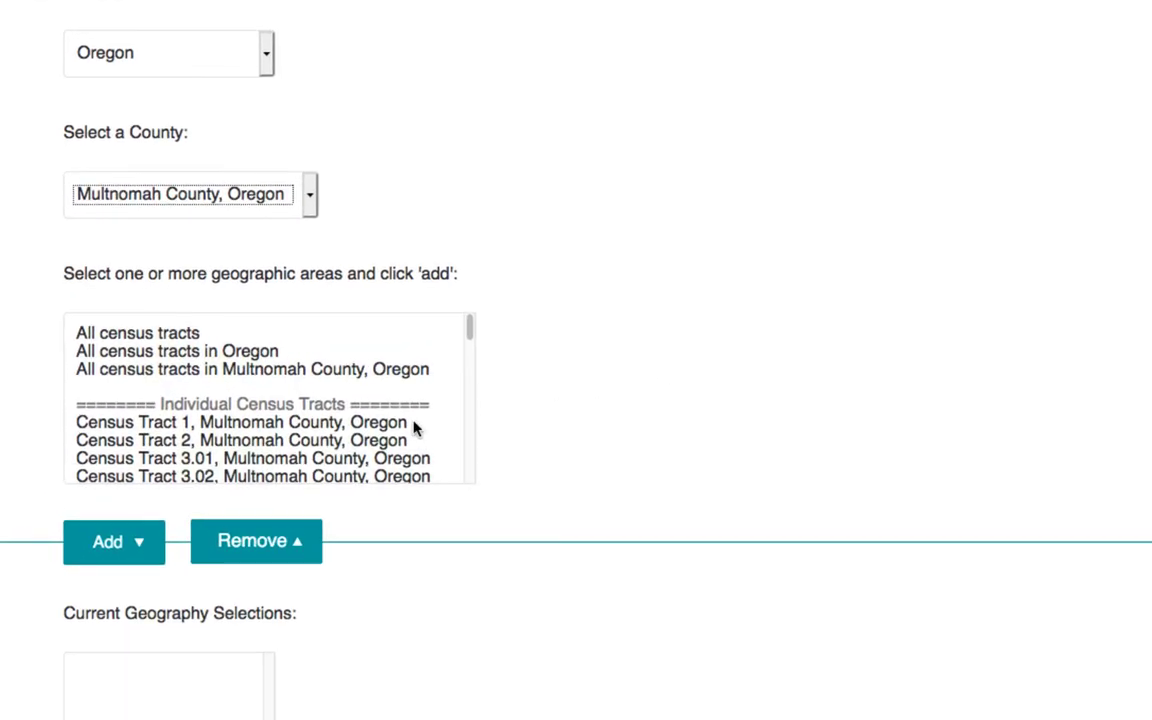
Add census tracts 47–57 and 106 to the selections and proceed to tables
{"action": "scroll", "scroll_direction": "down", "scroll_amount": 3}
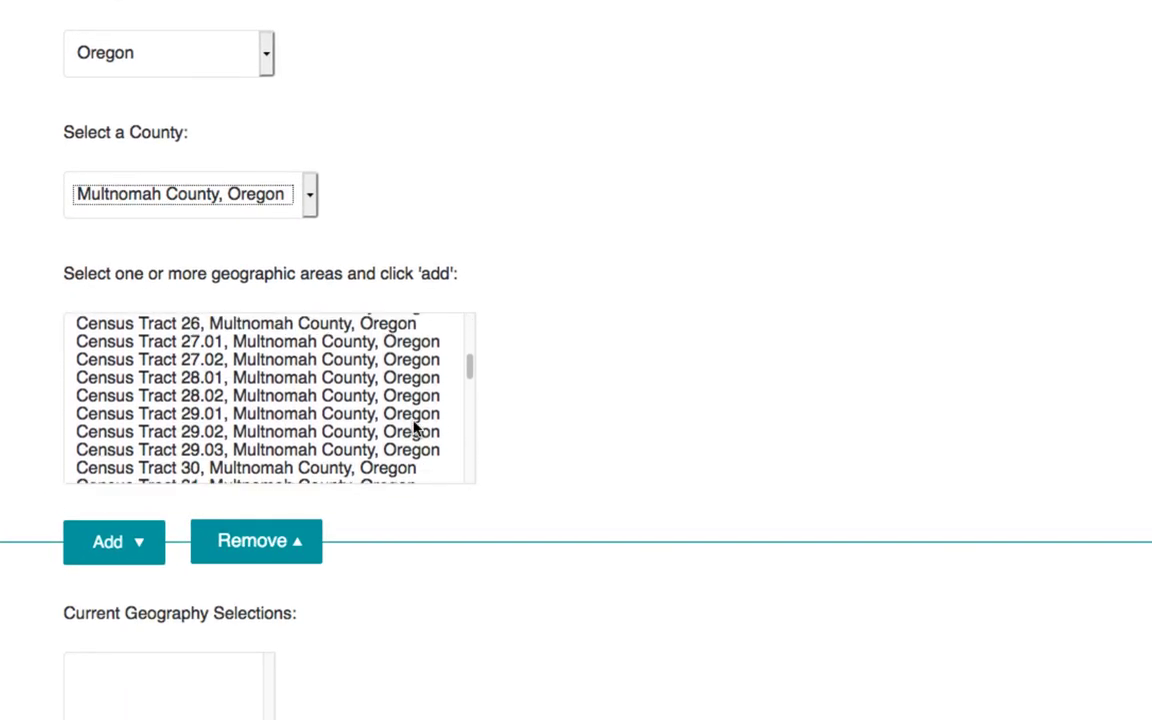
{"action": "scroll", "scroll_direction": "down", "scroll_amount": 3}
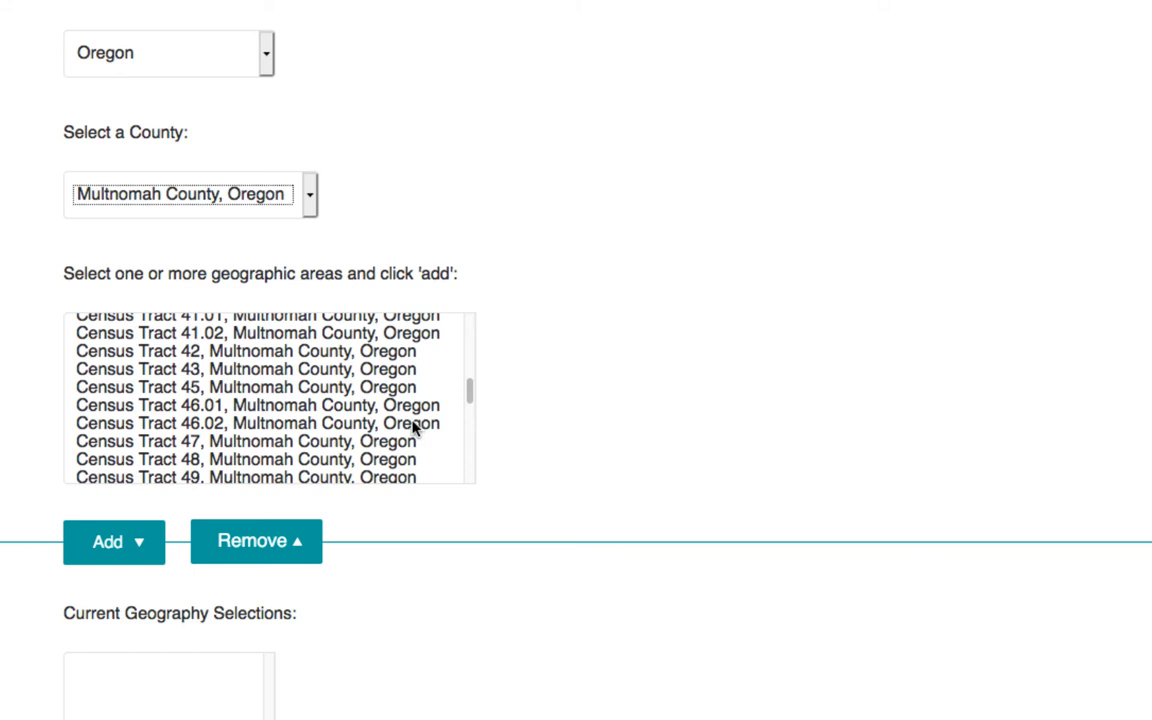
{"action": "left_click", "coordinate": [250, 441]}
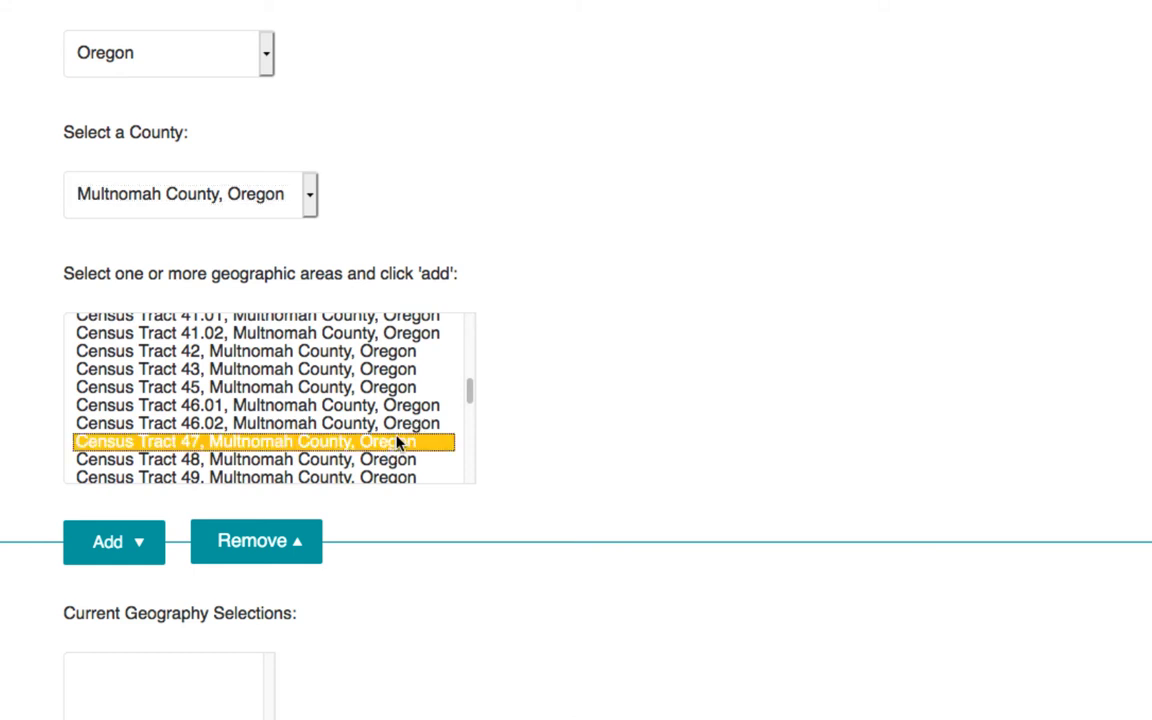
{"action": "mouse_move", "coordinate": [380, 463]}
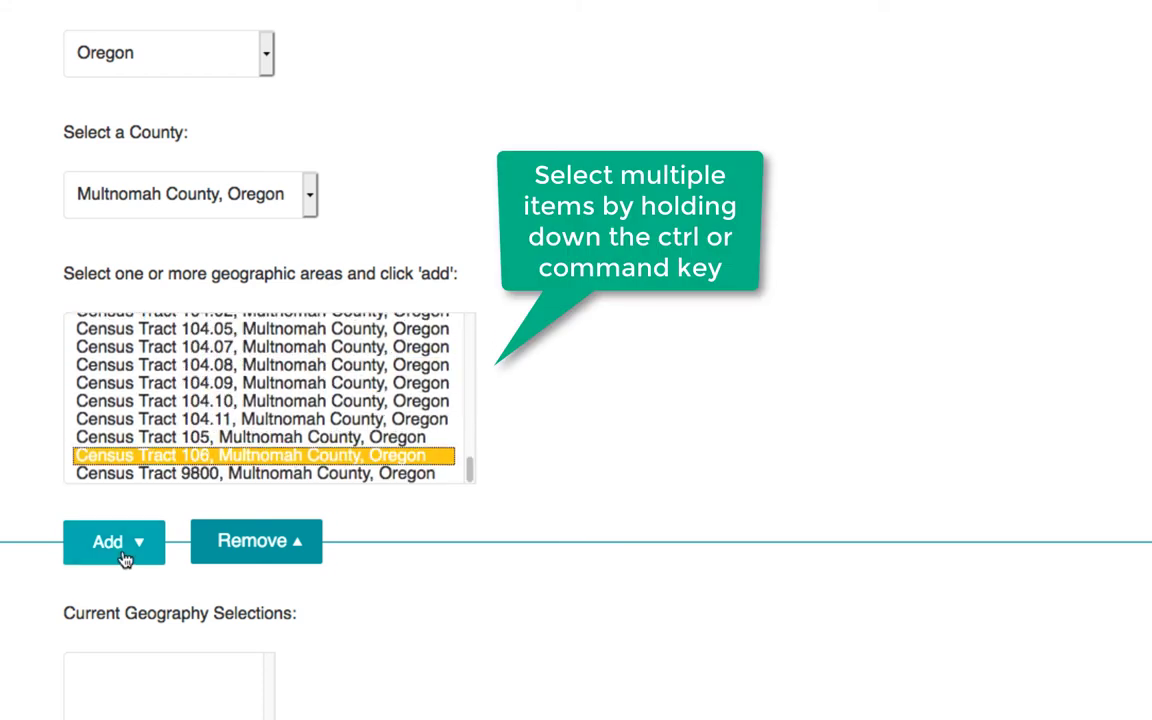
{"action": "left_click", "coordinate": [114, 541]}
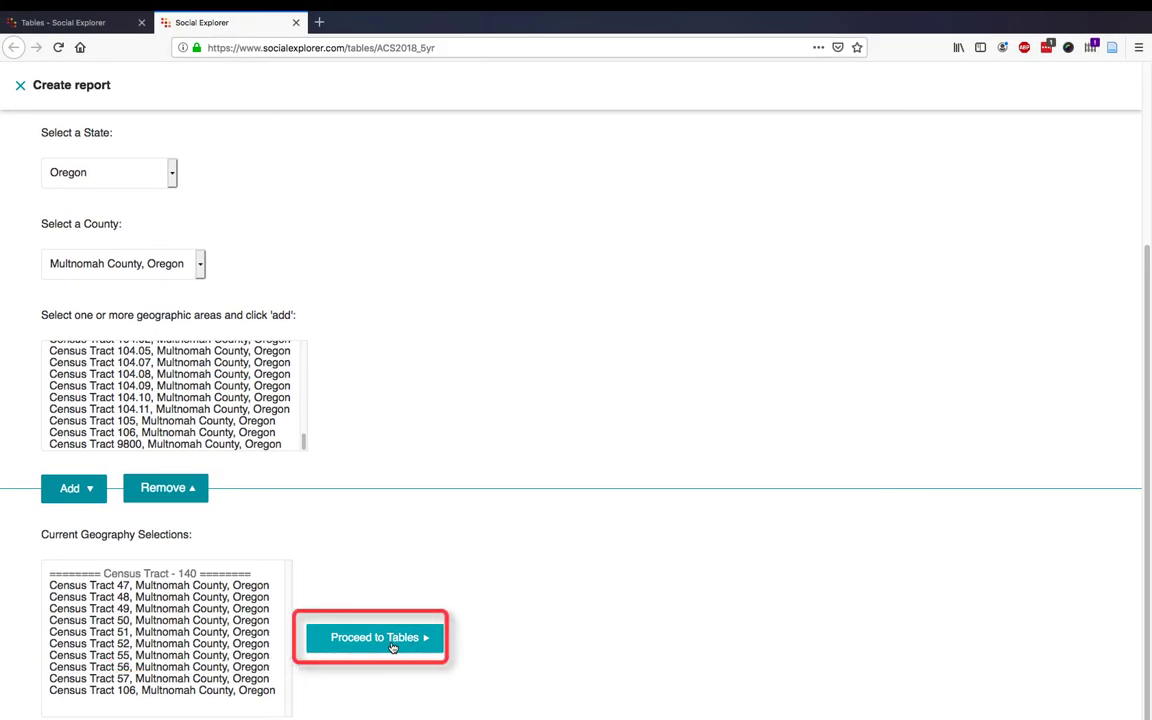
{"action": "left_click", "coordinate": [375, 637]}
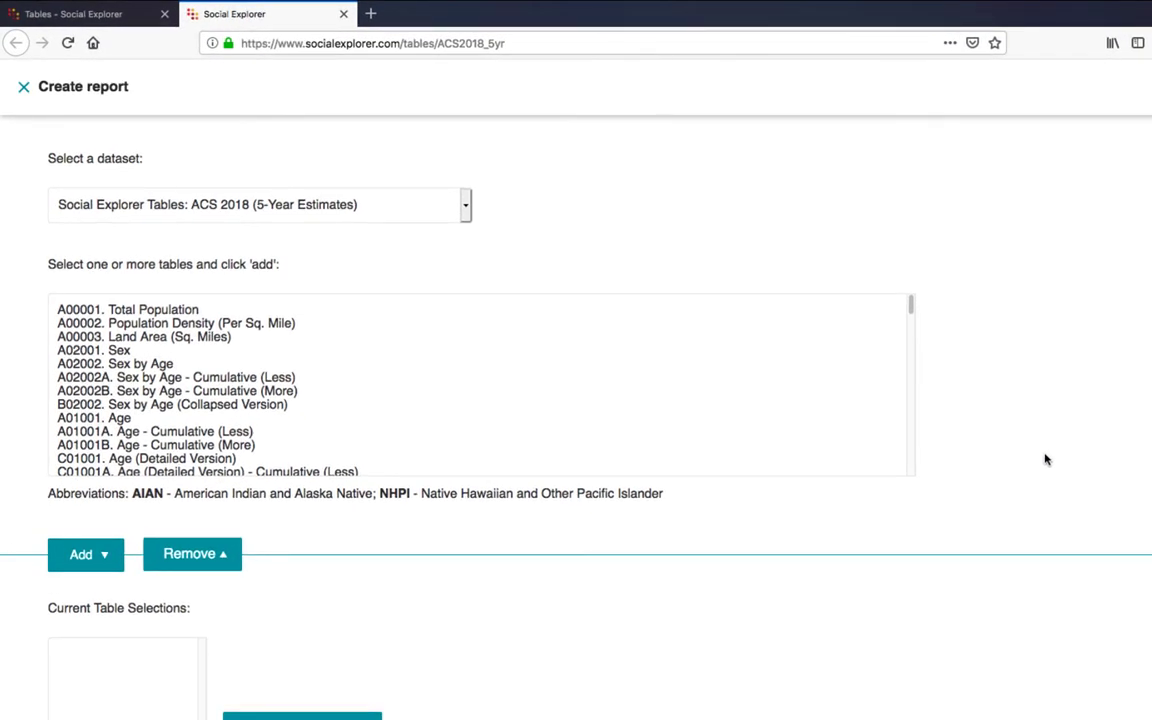
{"action": "mouse_move", "coordinate": [1057, 448]}
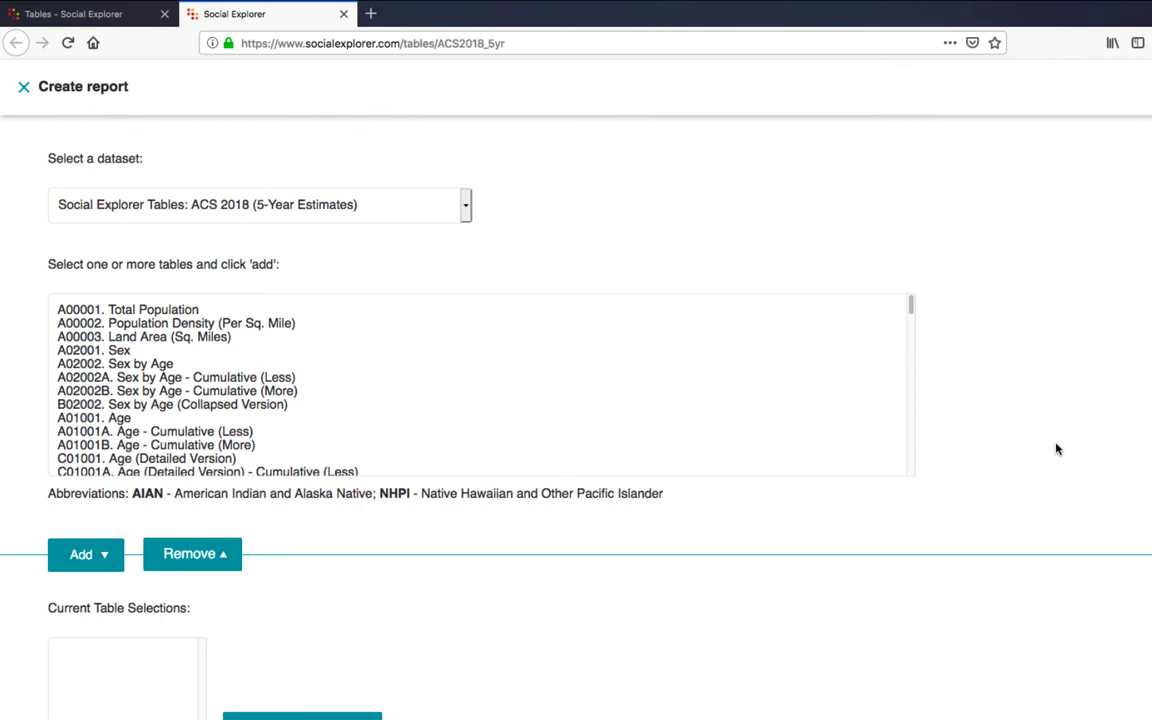
{"action": "mouse_move", "coordinate": [640, 465]}
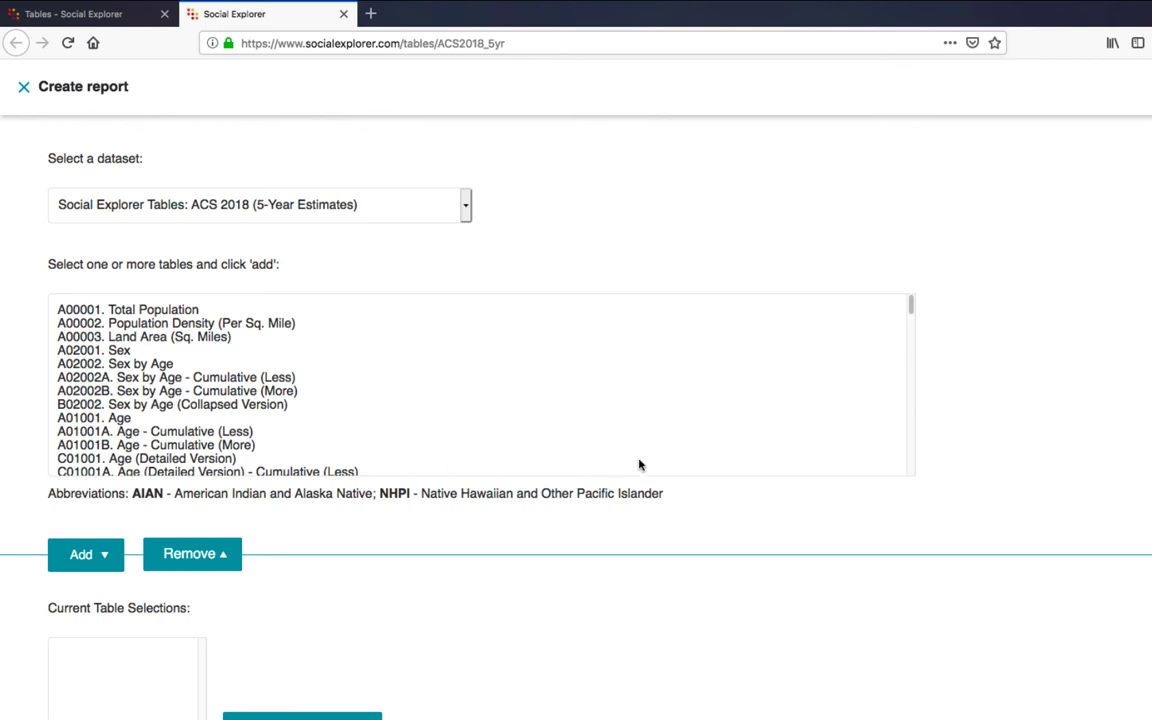
Add household tables A10008 through A10010 and show the results for the eleven tracts
{"action": "scroll", "scroll_direction": "down", "scroll_amount": 3}
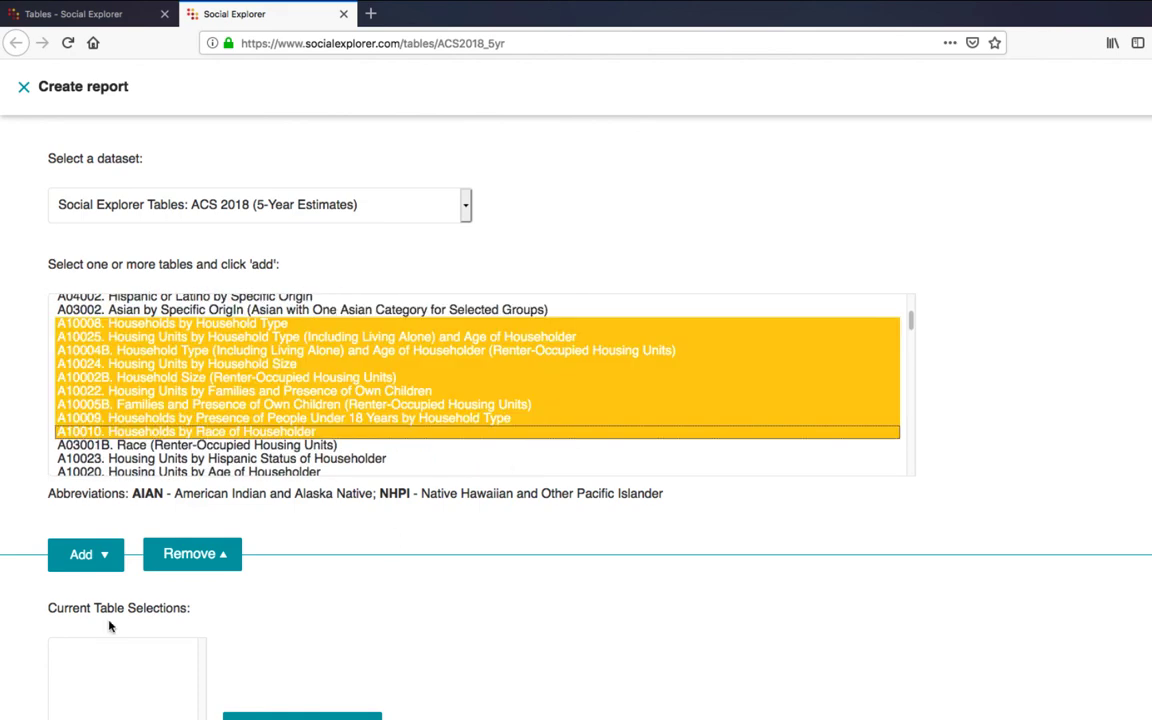
{"action": "left_click", "coordinate": [81, 554]}
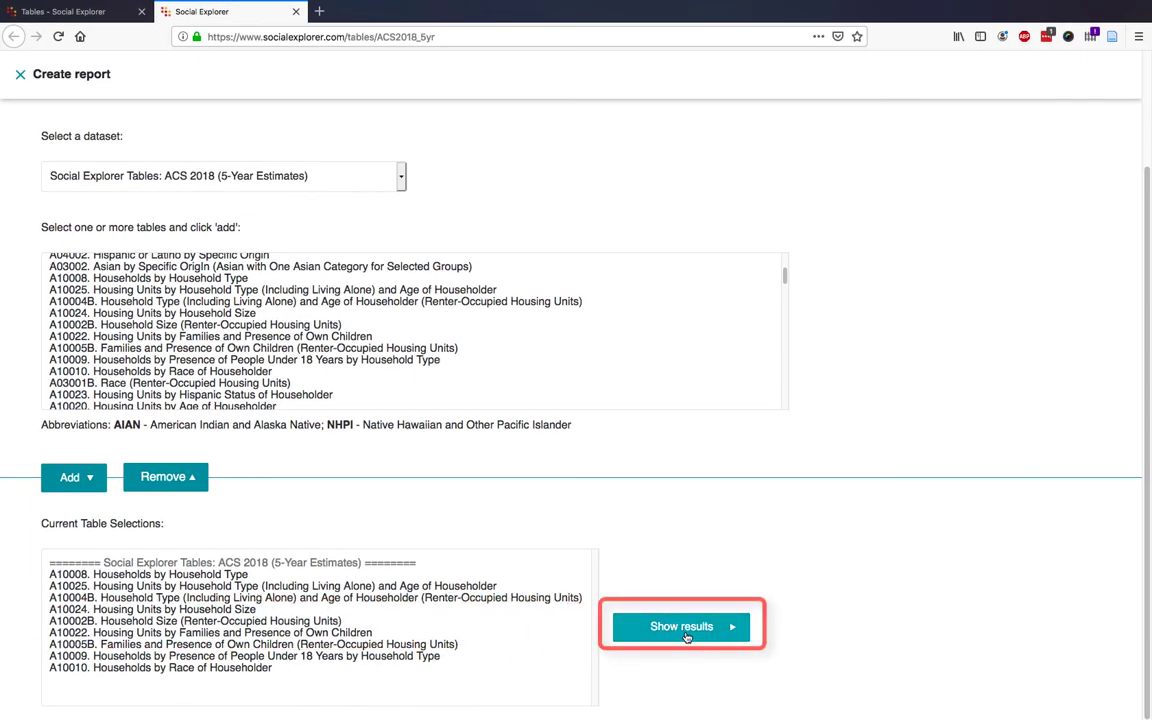
{"action": "left_click", "coordinate": [681, 625]}
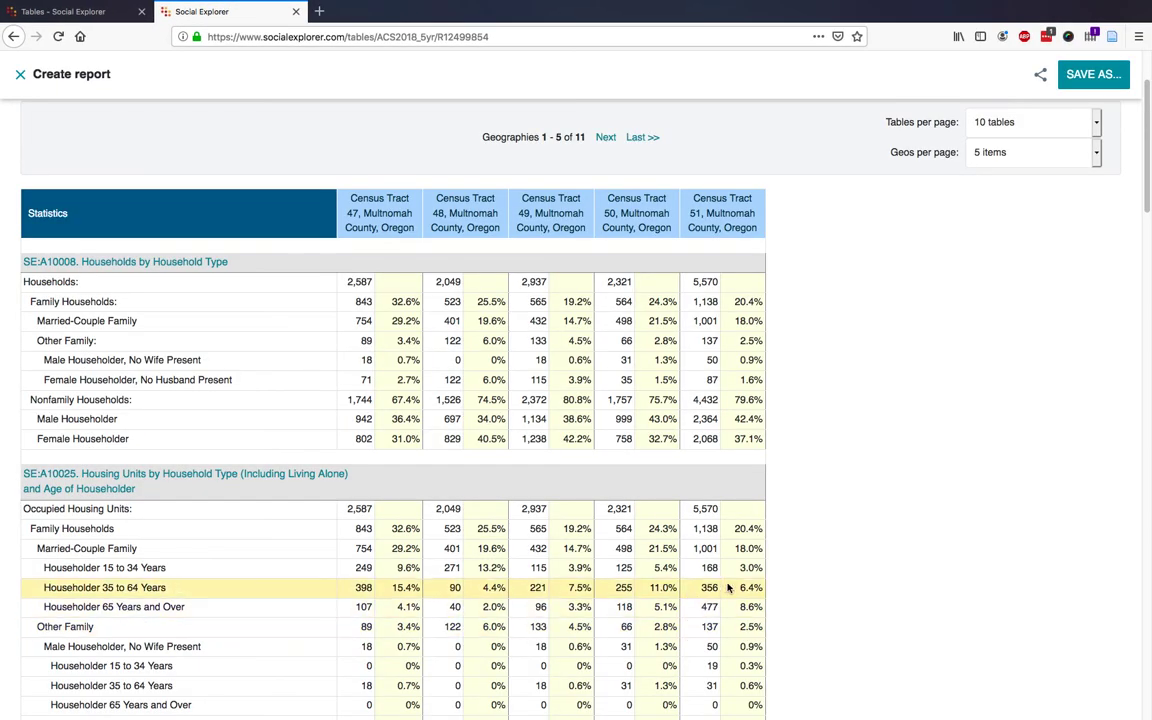